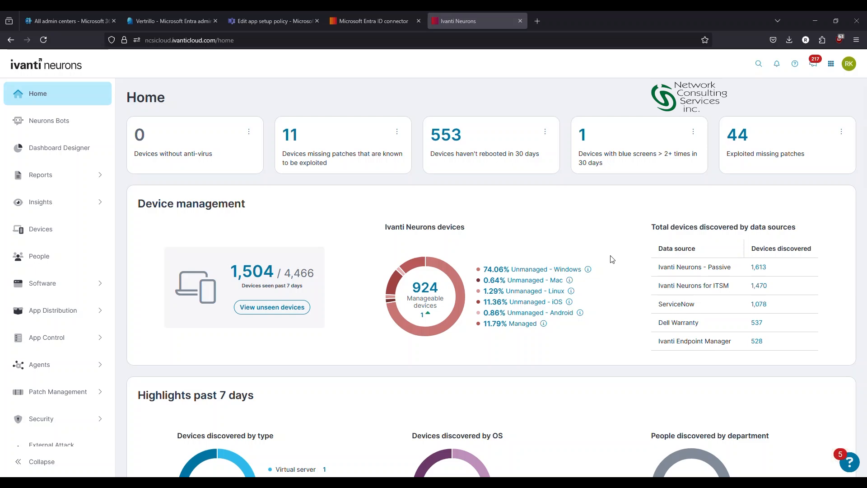
mouse_move(533, 246)
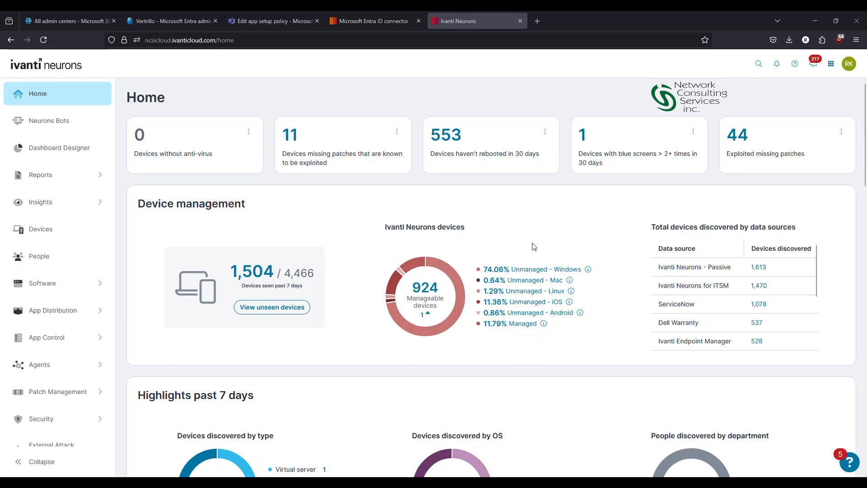
mouse_move(538, 238)
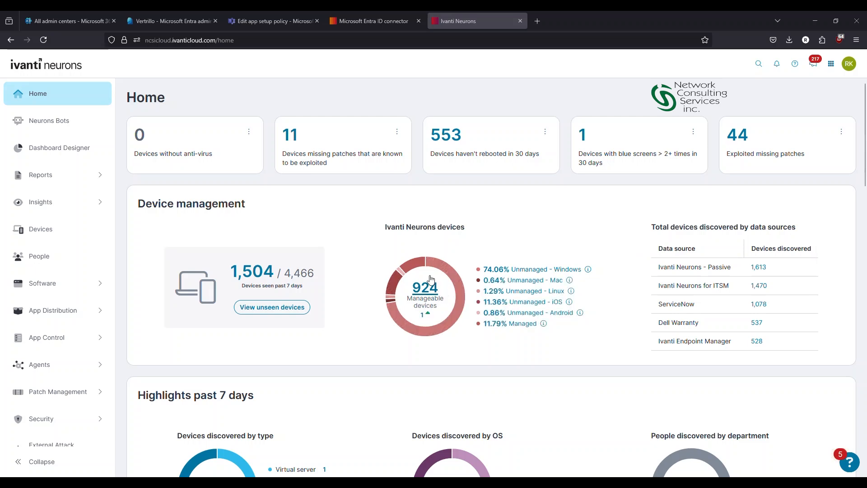
mouse_move(80, 275)
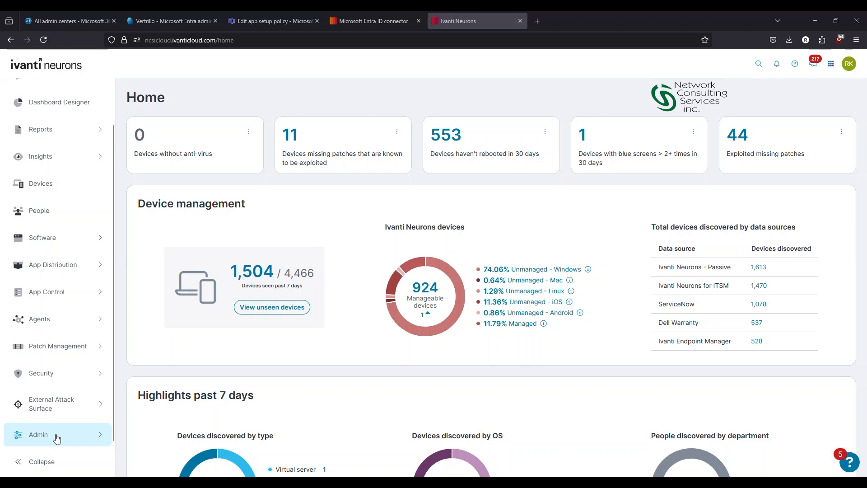
- Expand the Admin section in the left navigation to reveal Connectors
left_click(38, 434)
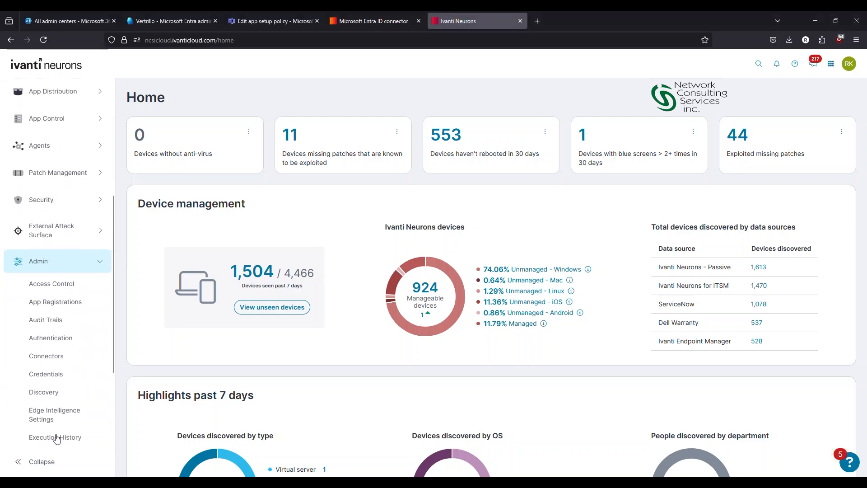
scroll("down", 3)
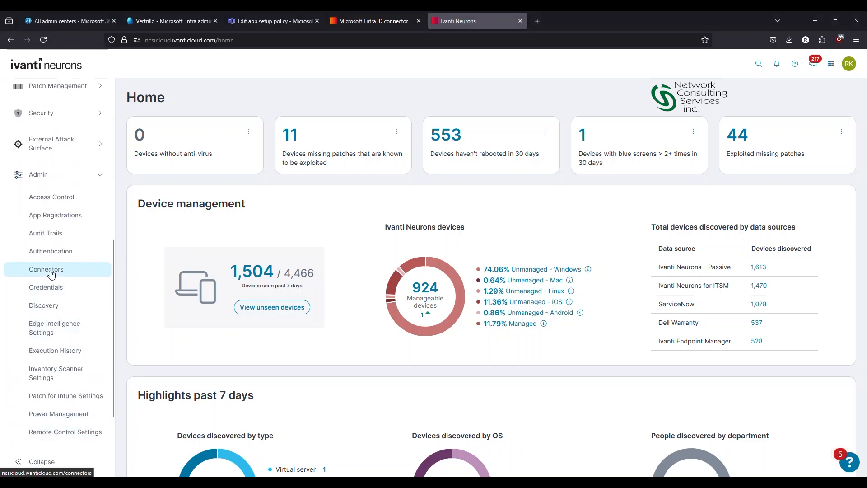
- Open the Microsoft Entra ID connector from Connectors and view its Connection Details
left_click(47, 269)
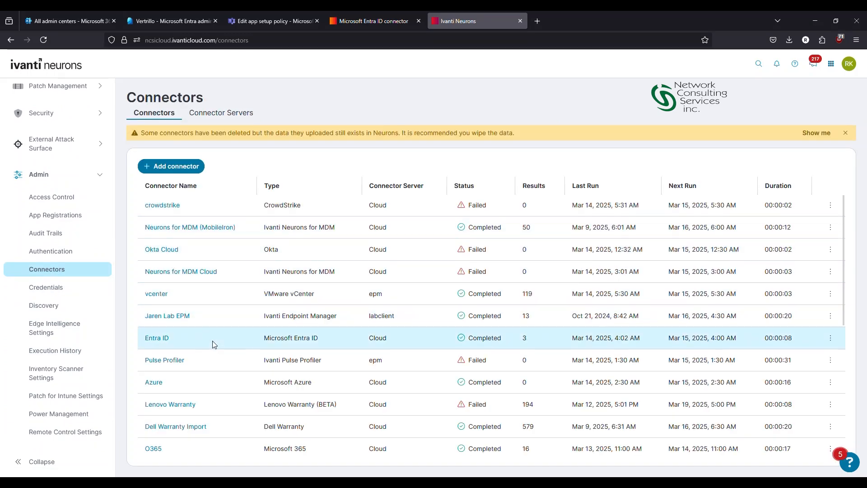
left_click(157, 337)
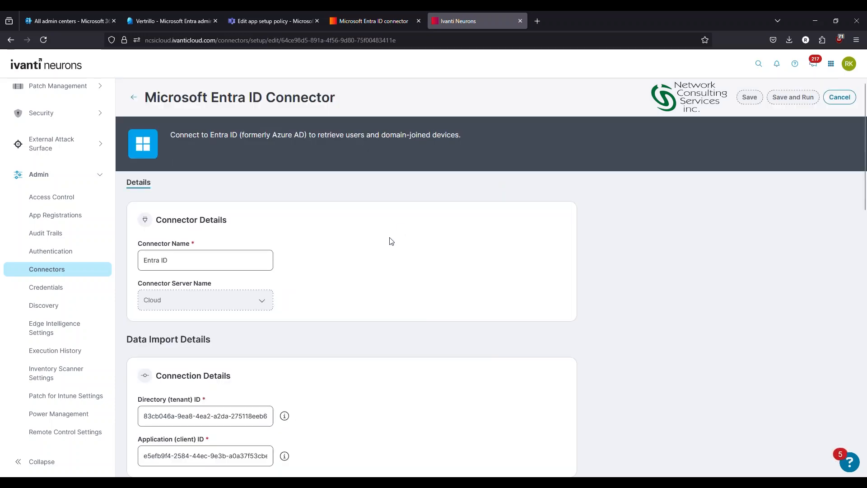
scroll("down", 3)
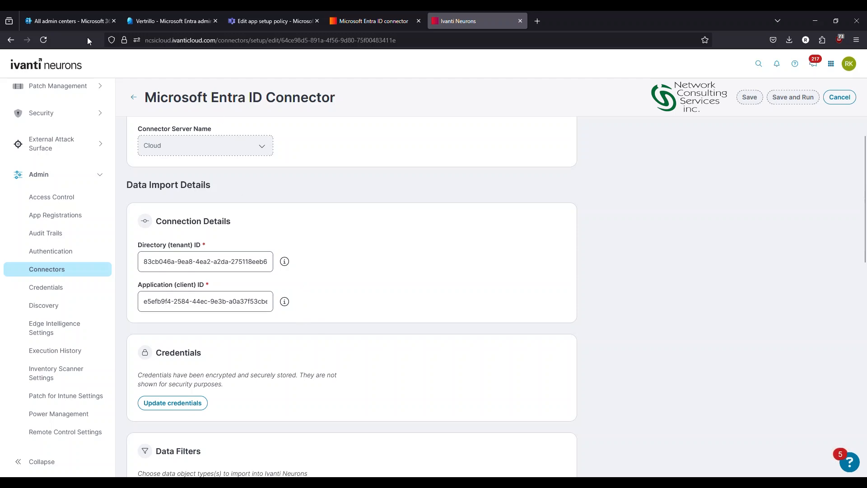
mouse_move(66, 21)
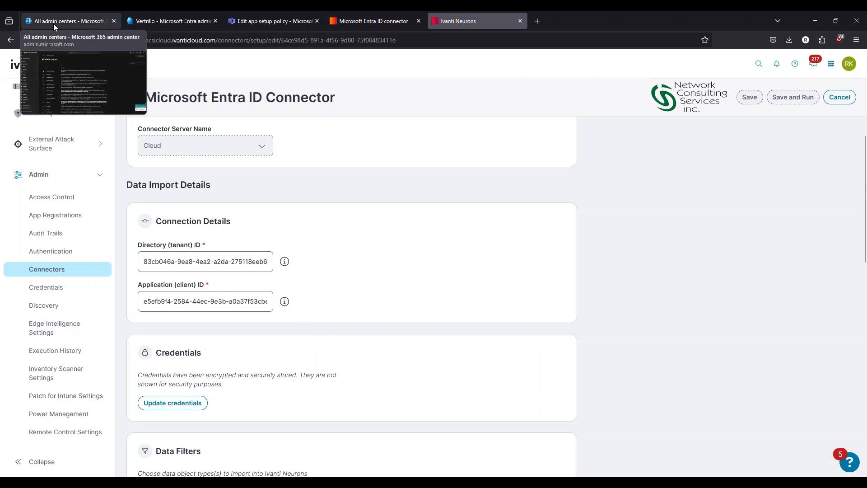
- In the Entra admin center, go to Applications > App registrations
left_click(70, 22)
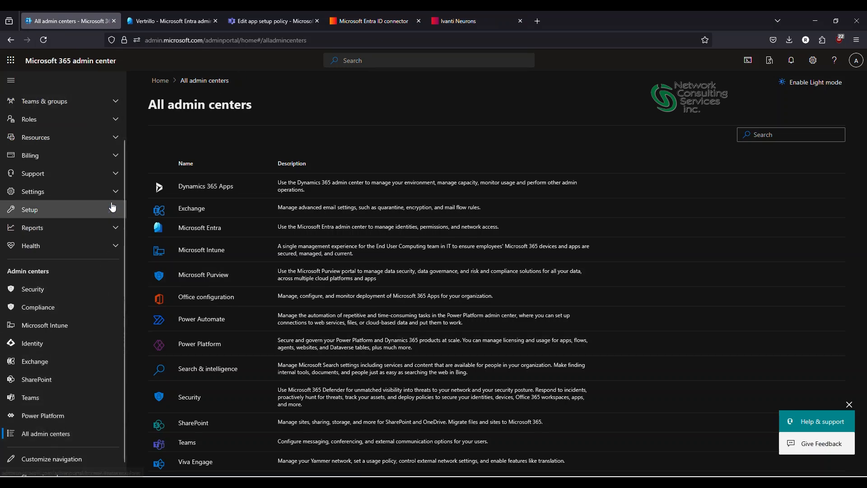
mouse_move(171, 20)
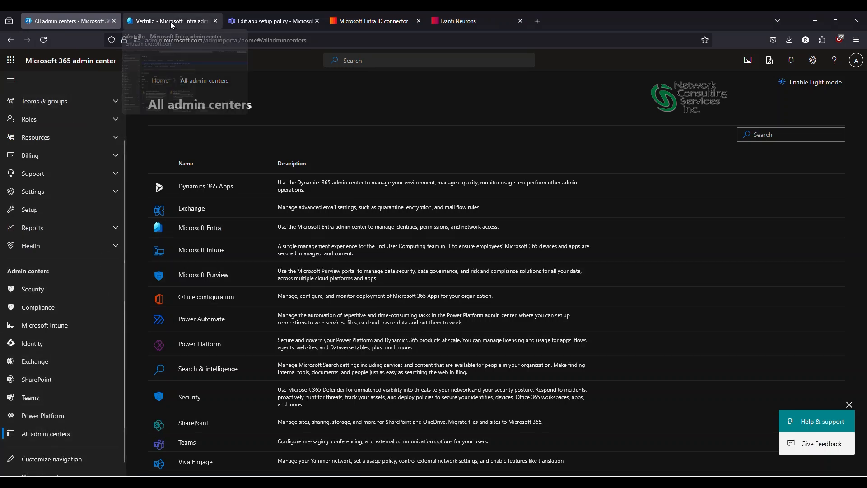
left_click(170, 20)
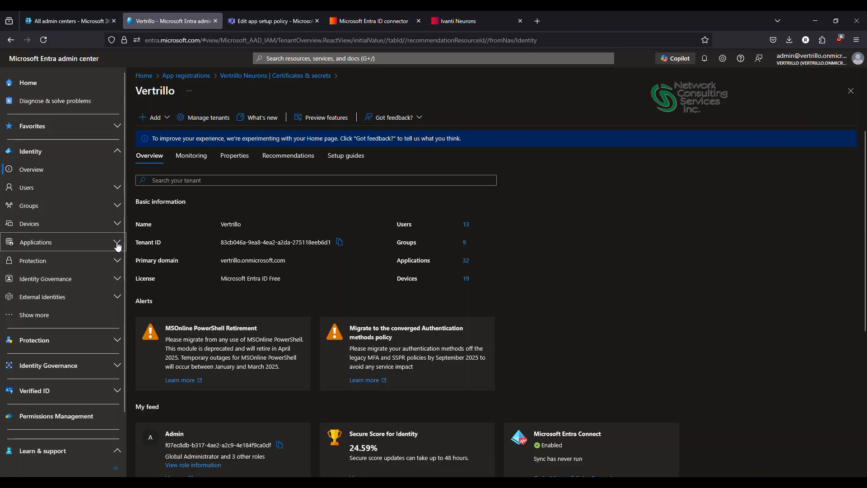
left_click(36, 241)
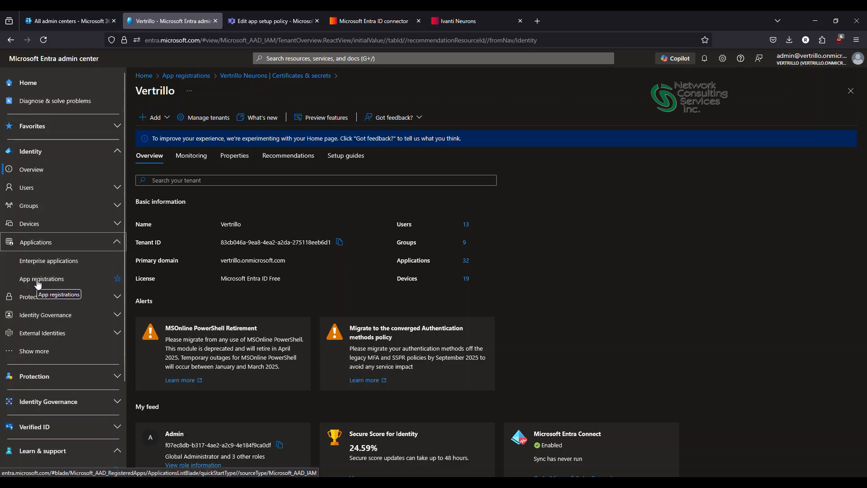
left_click(42, 279)
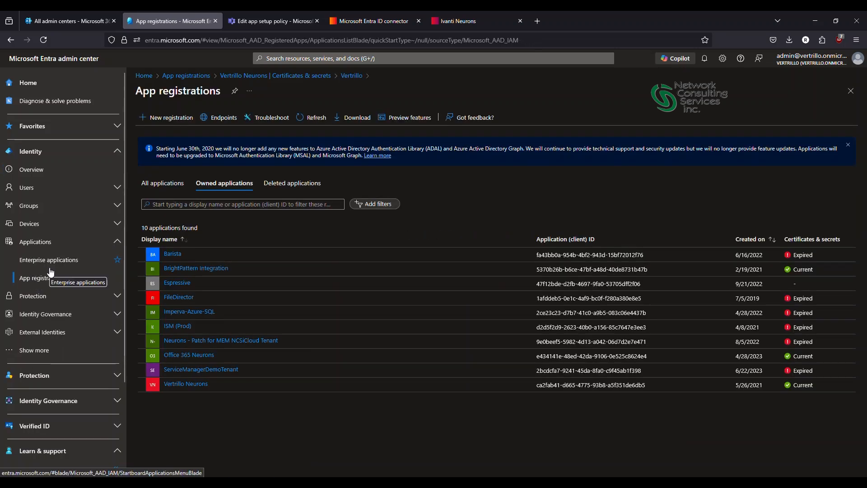
mouse_move(95, 265)
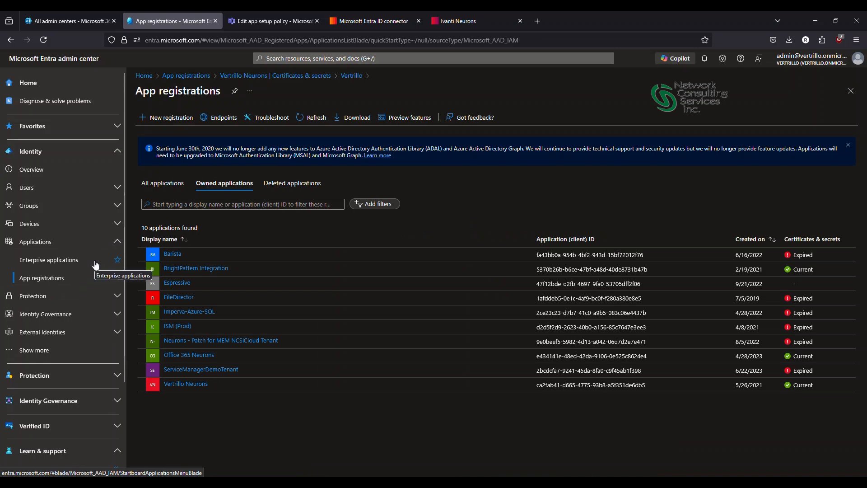
mouse_move(167, 117)
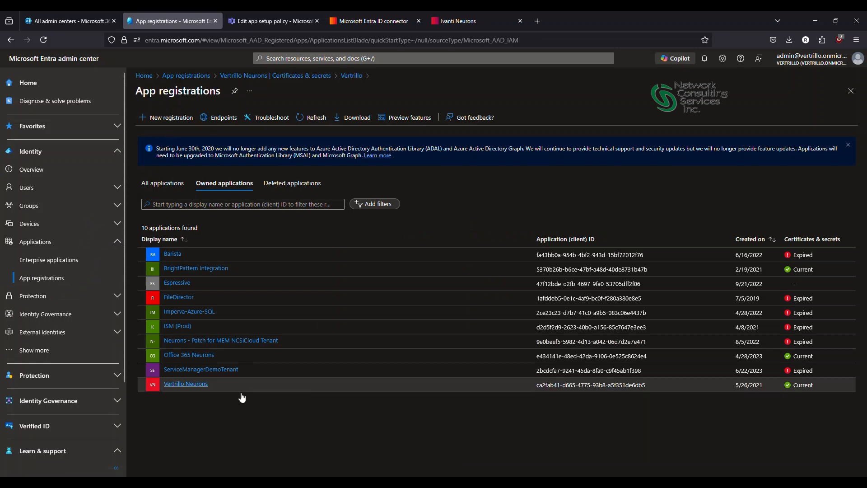
- Open the Vertrillo Neurons app registration's Overview
left_click(185, 384)
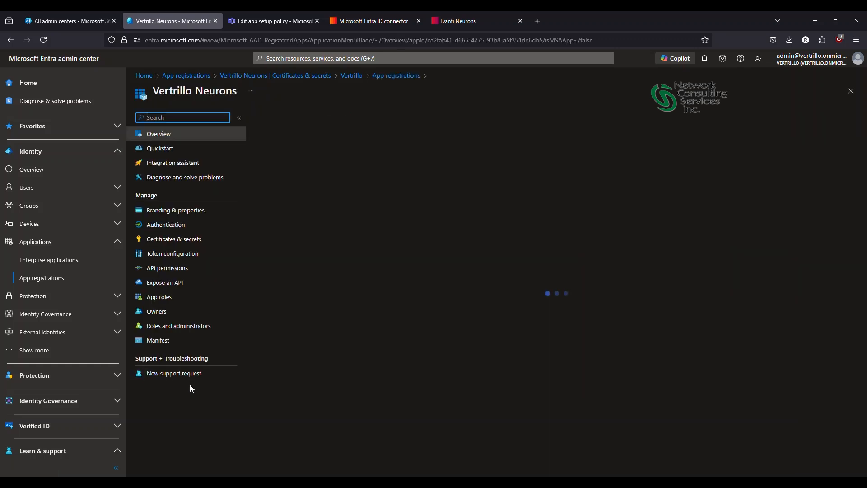
left_click(158, 134)
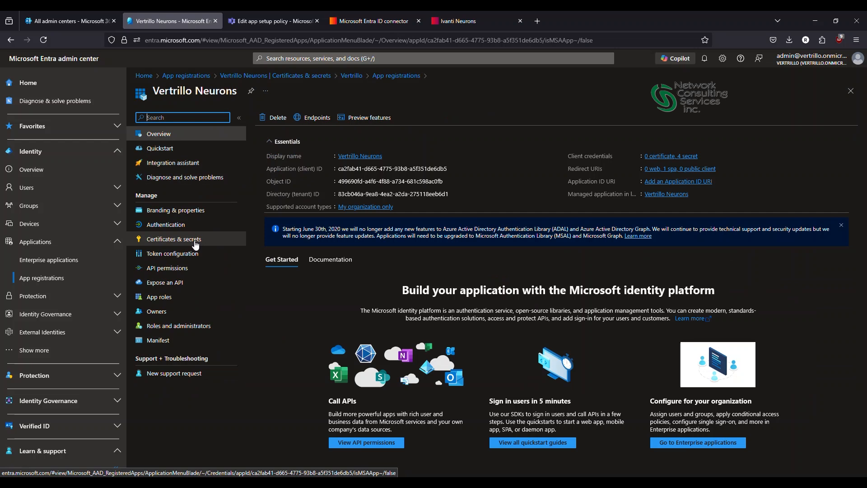
mouse_move(192, 246)
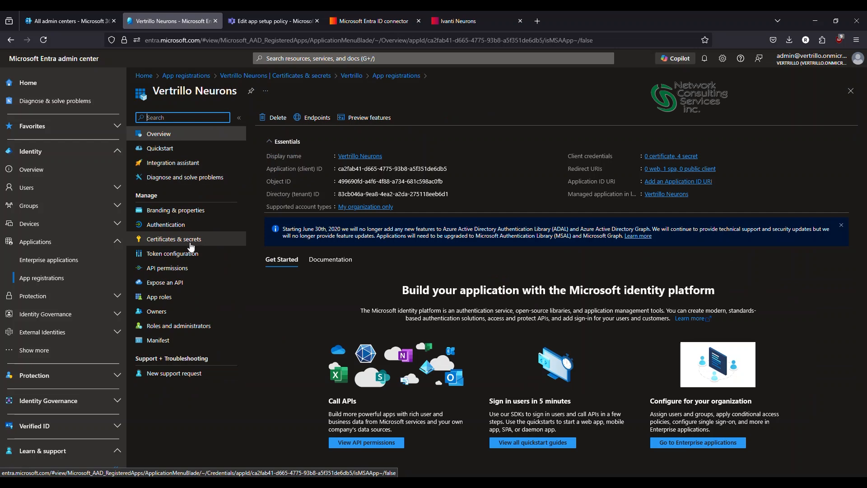
mouse_move(204, 245)
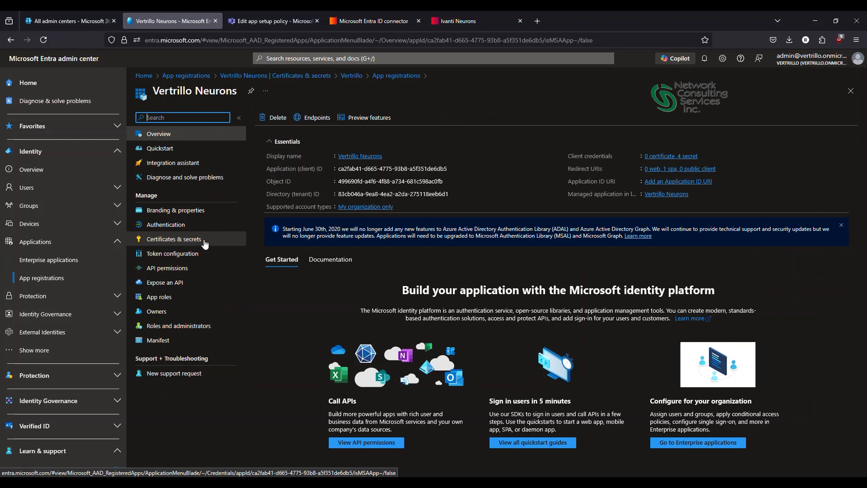
mouse_move(175, 210)
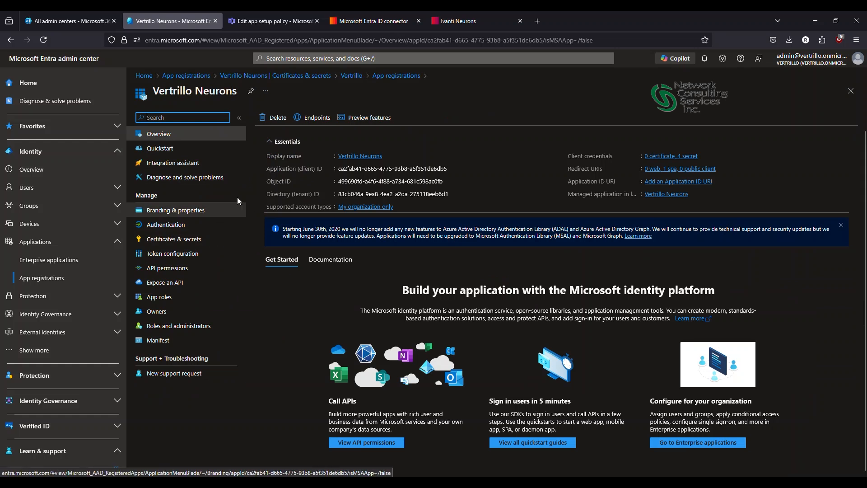
mouse_move(318, 178)
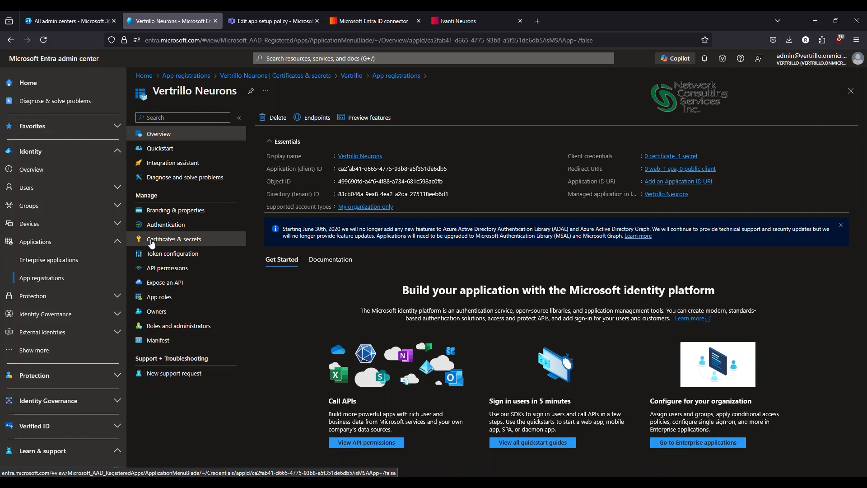
left_click(174, 239)
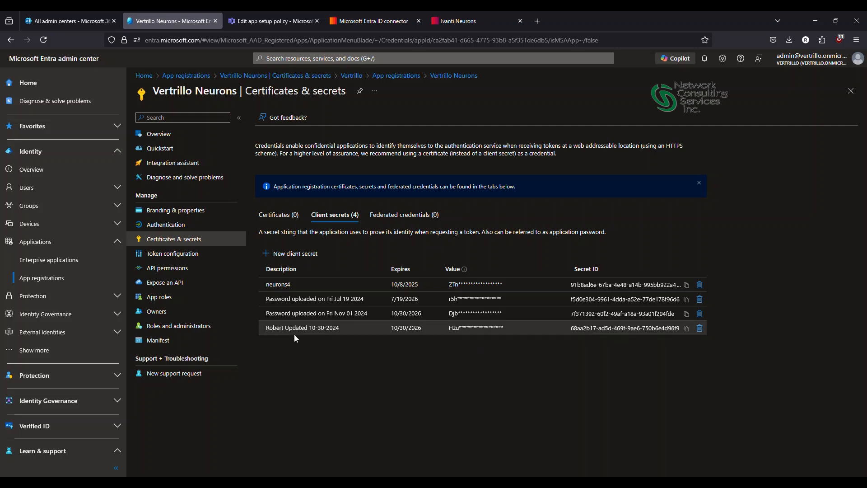
mouse_move(218, 342)
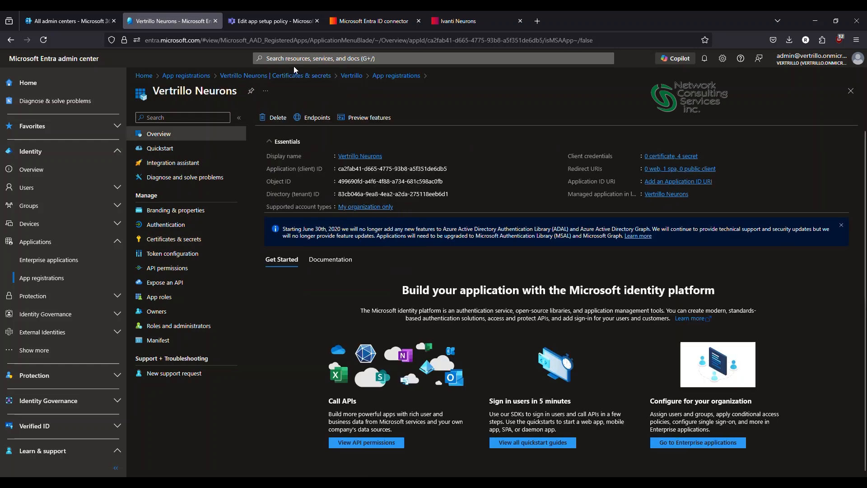
left_click(462, 22)
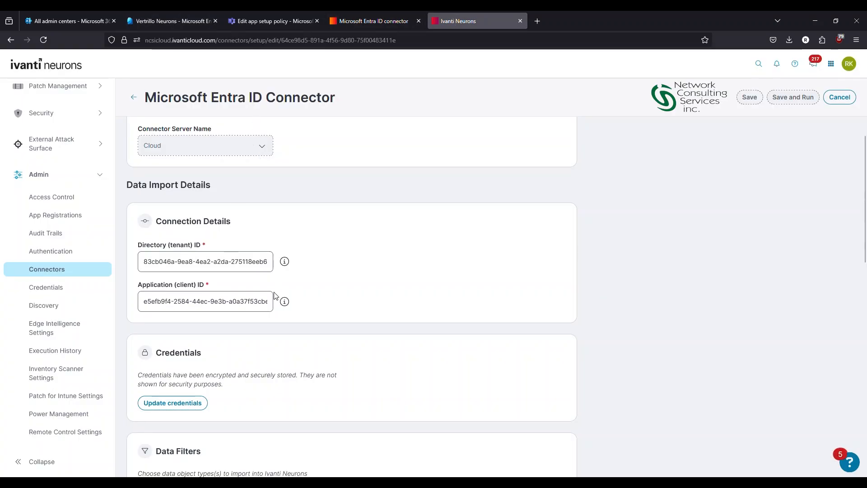
mouse_move(229, 214)
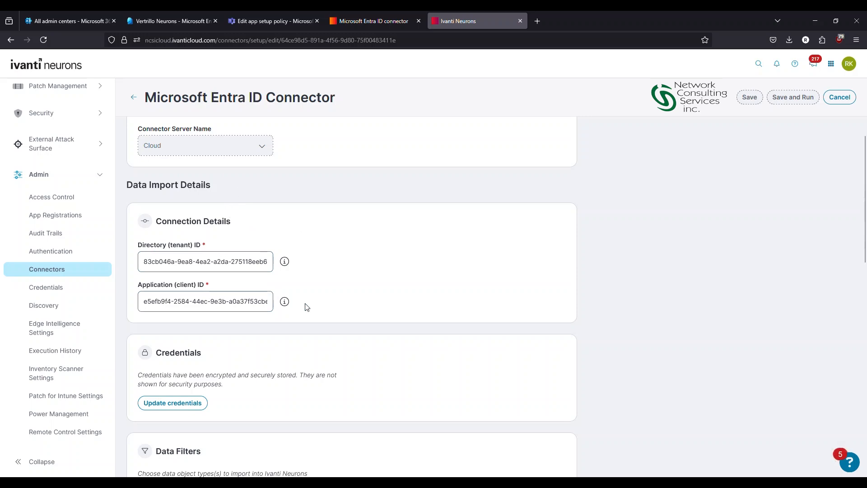
scroll("down", 3)
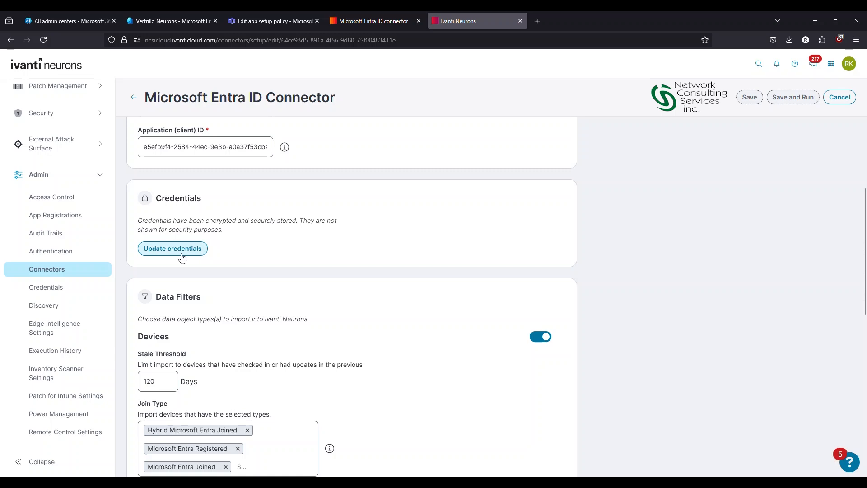
scroll("down", 3)
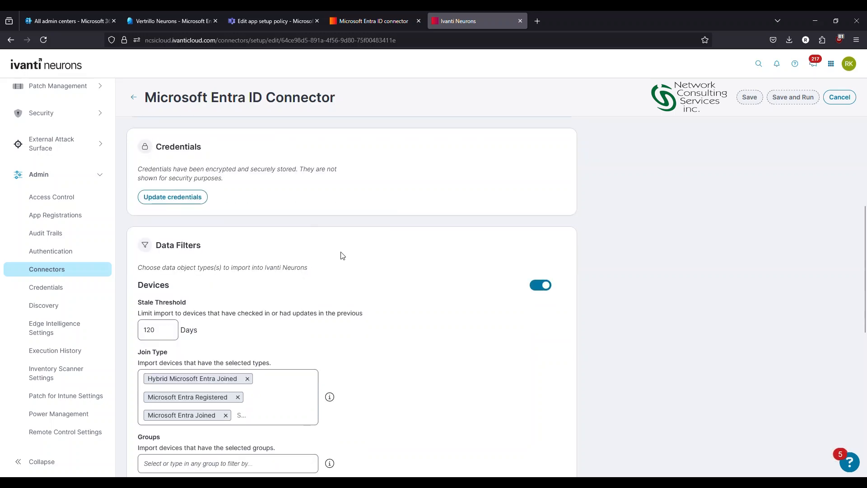
scroll("down", 3)
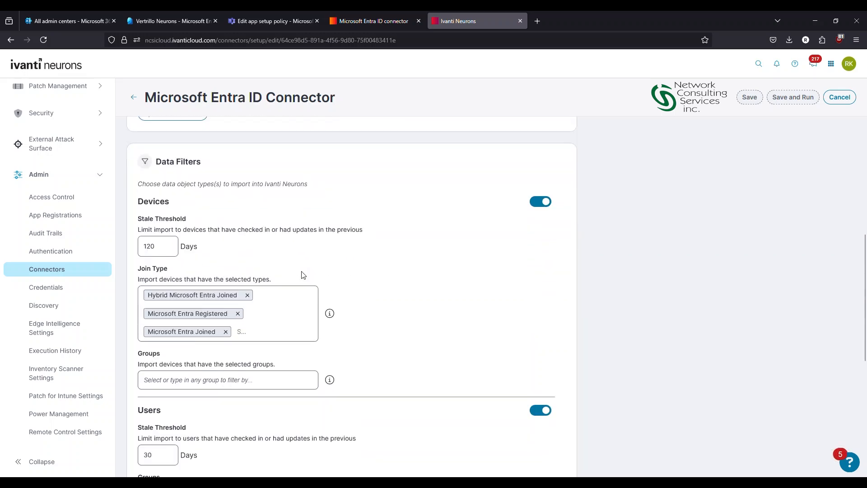
scroll("down", 3)
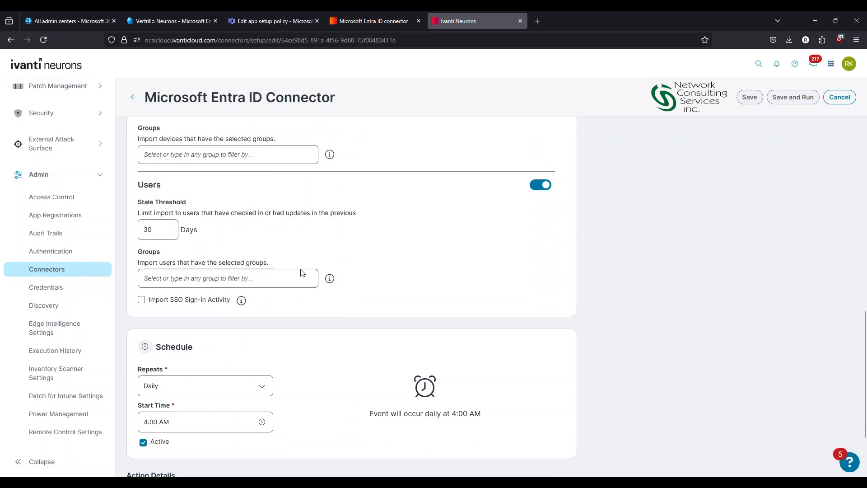
scroll("down", 3)
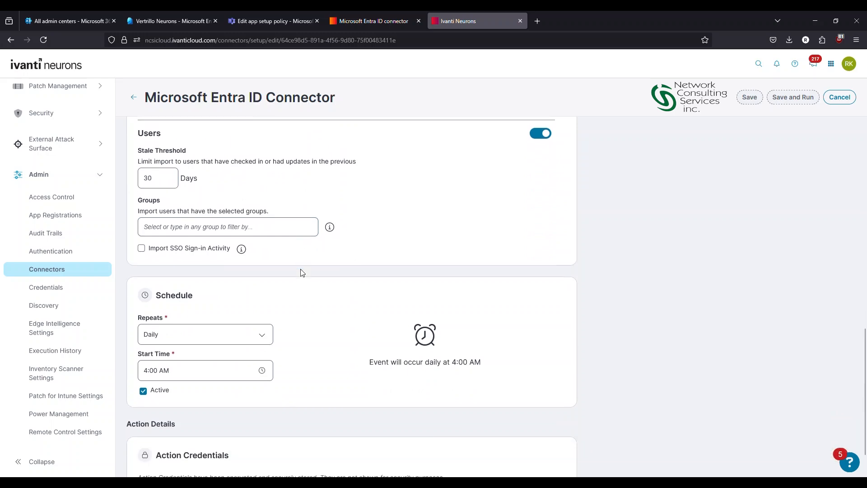
mouse_move(109, 269)
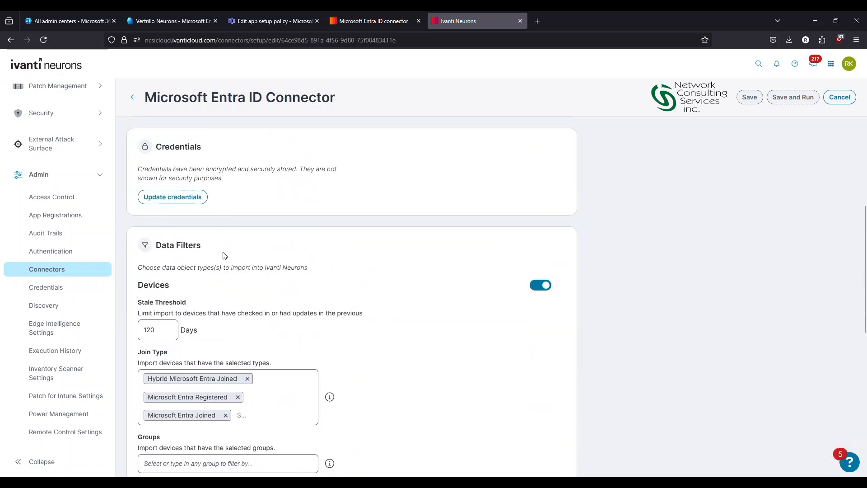
scroll("up", 3)
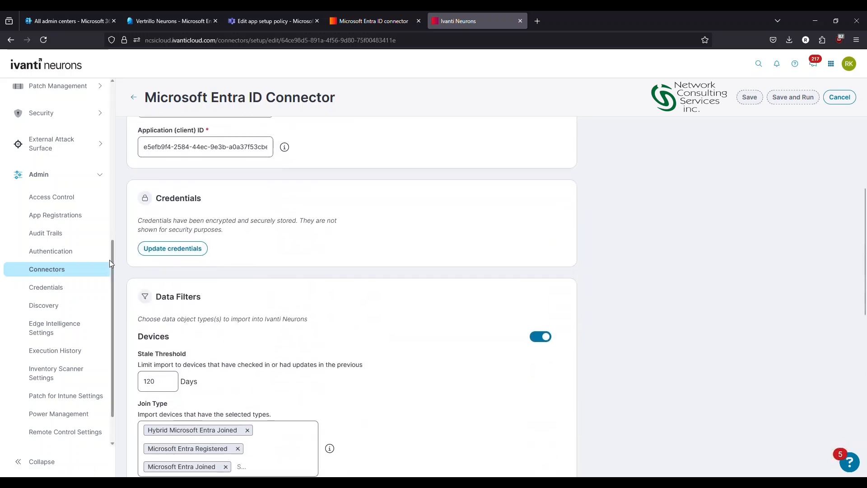
mouse_move(45, 287)
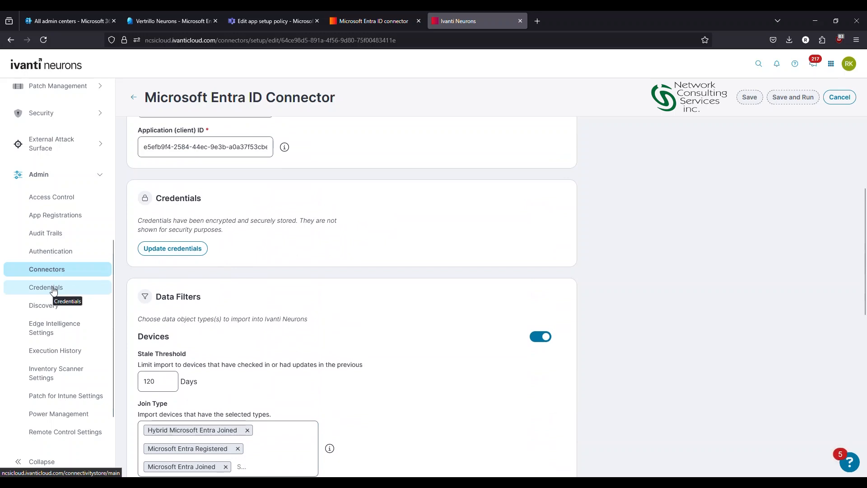
left_click(46, 288)
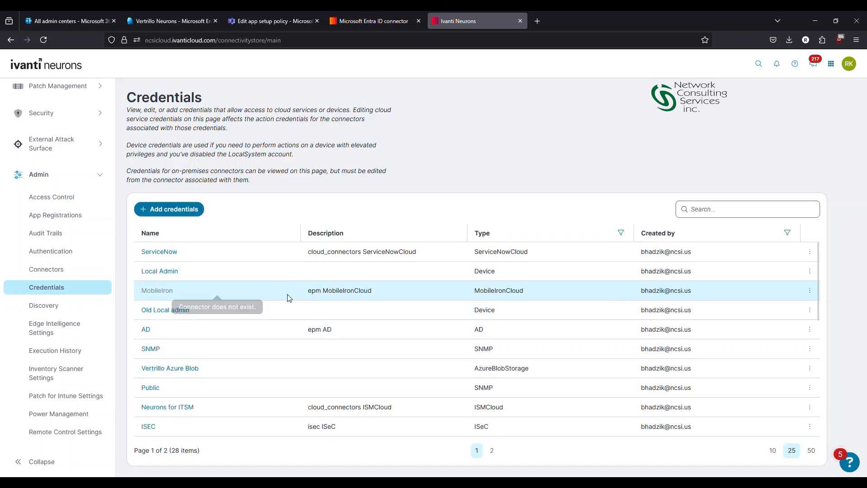
scroll("down", 3)
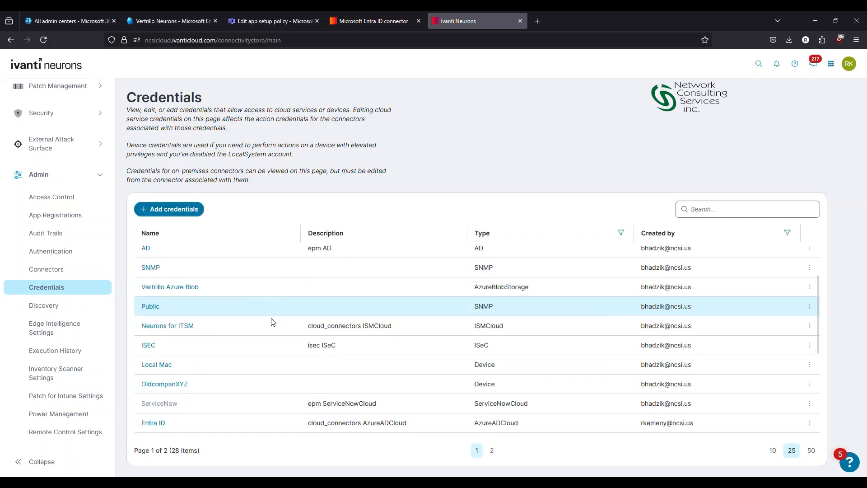
left_click(153, 423)
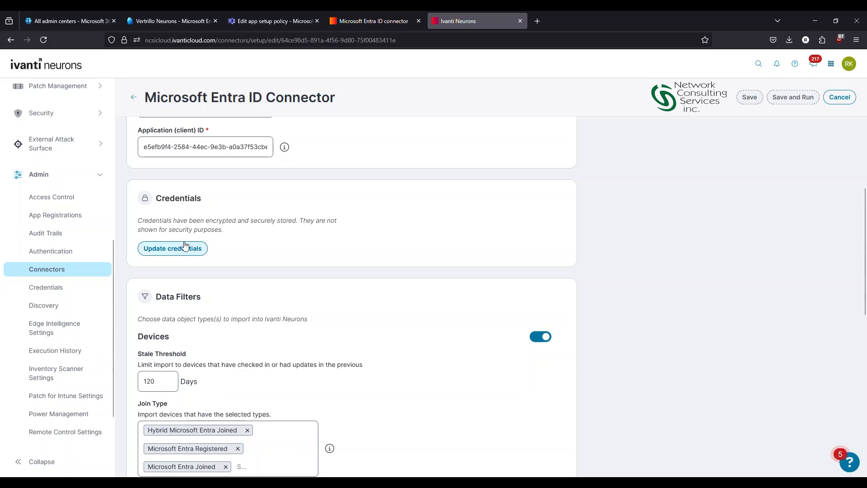
mouse_move(54, 328)
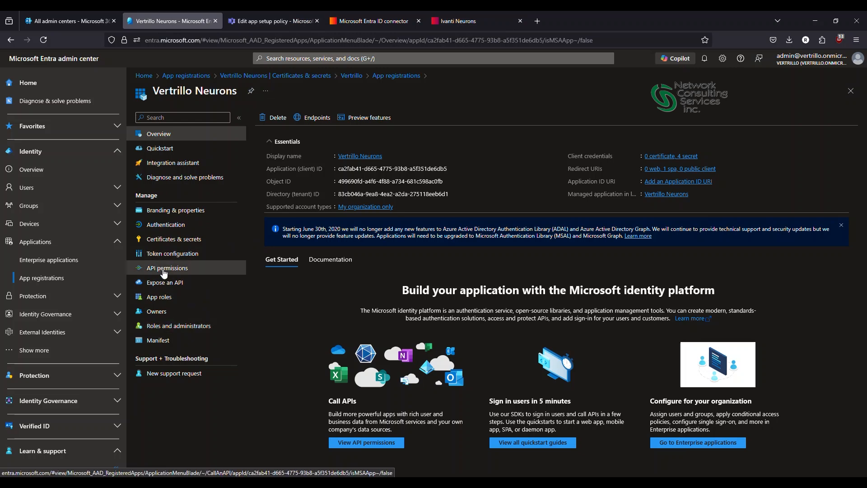
- Open API permissions for Vertrillo Neurons to view its 21 Graph permissions
left_click(166, 269)
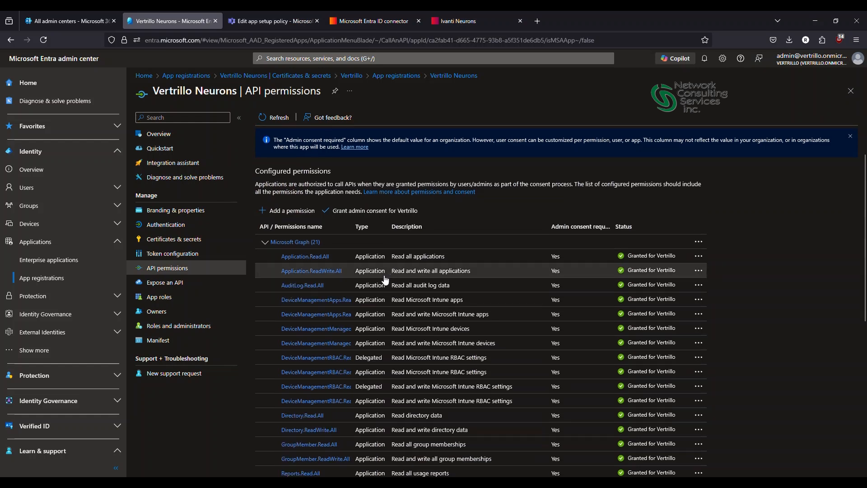
mouse_move(384, 285)
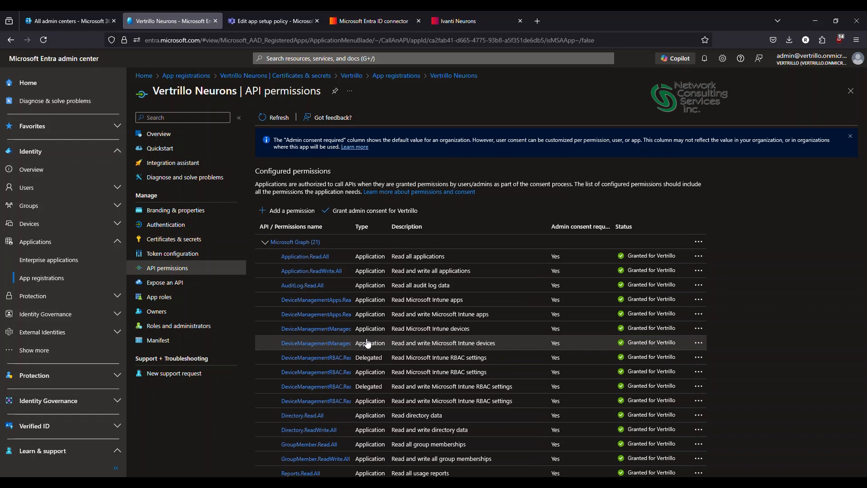
mouse_move(360, 306)
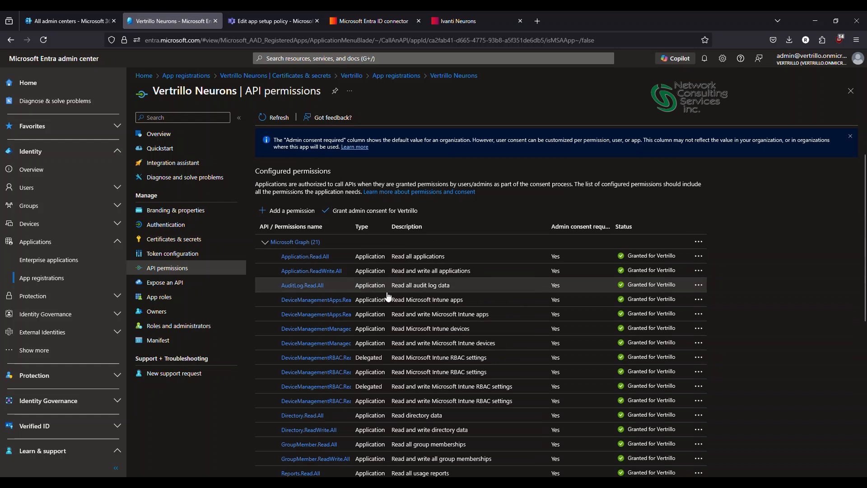
mouse_move(367, 285)
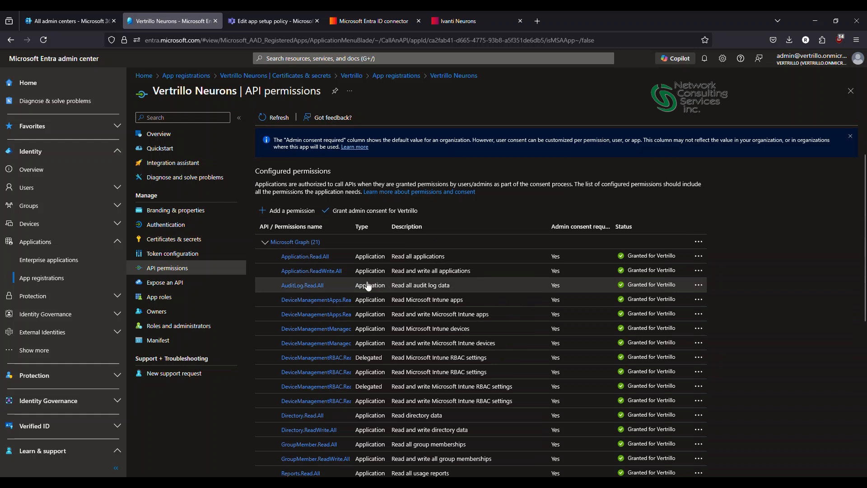
mouse_move(420, 89)
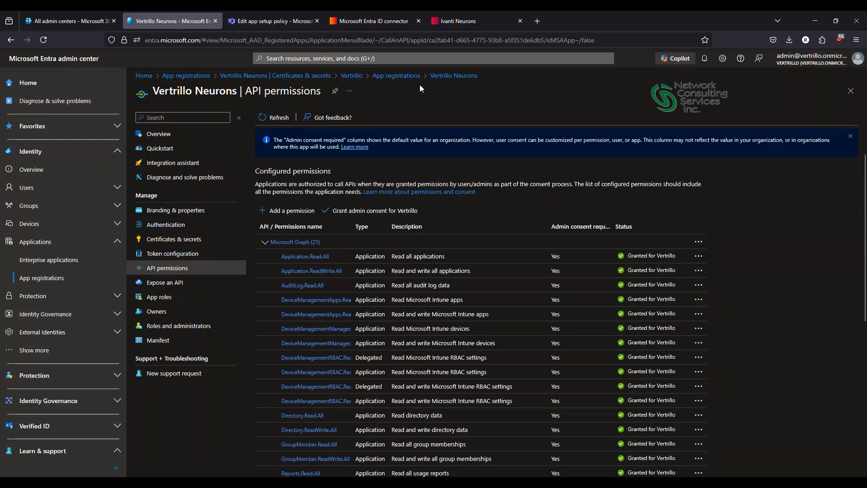
- On the Entra ID connector help article, expand 'Full list of required API permissions'
left_click(374, 20)
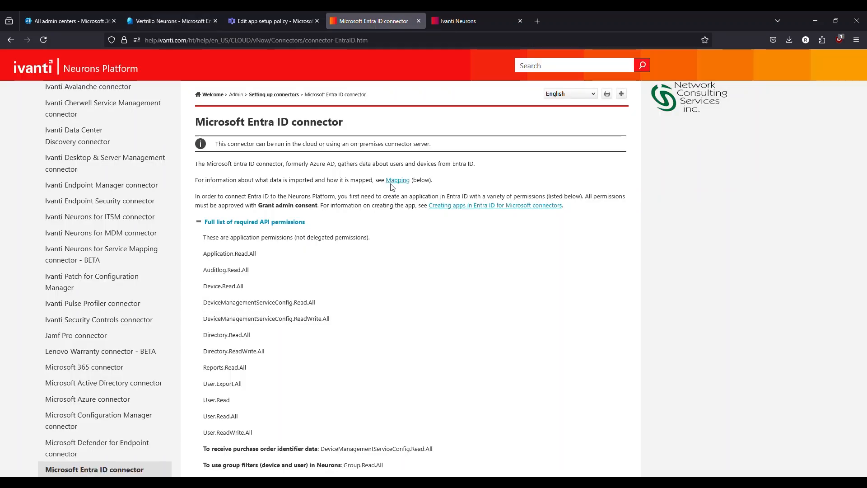
scroll("down", 3)
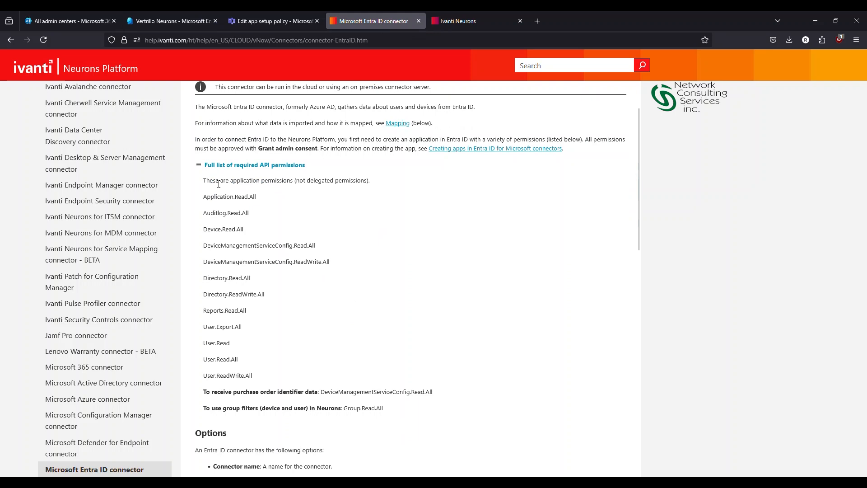
mouse_move(255, 206)
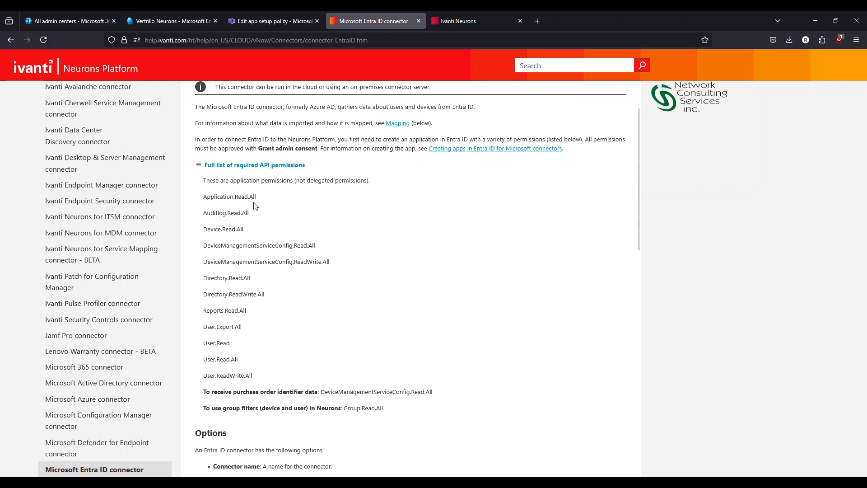
mouse_move(261, 224)
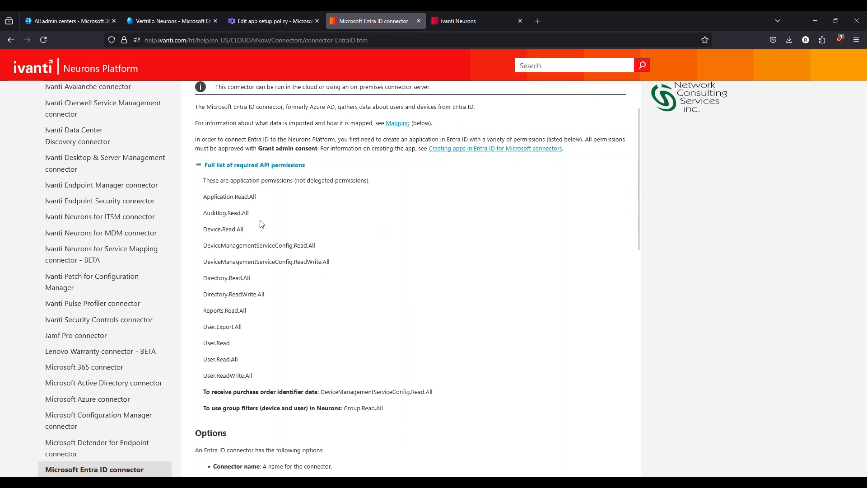
mouse_move(217, 244)
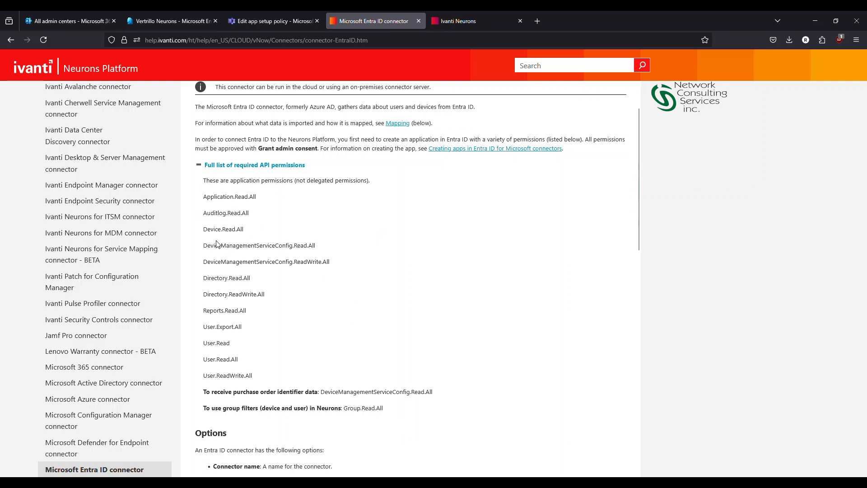
mouse_move(255, 379)
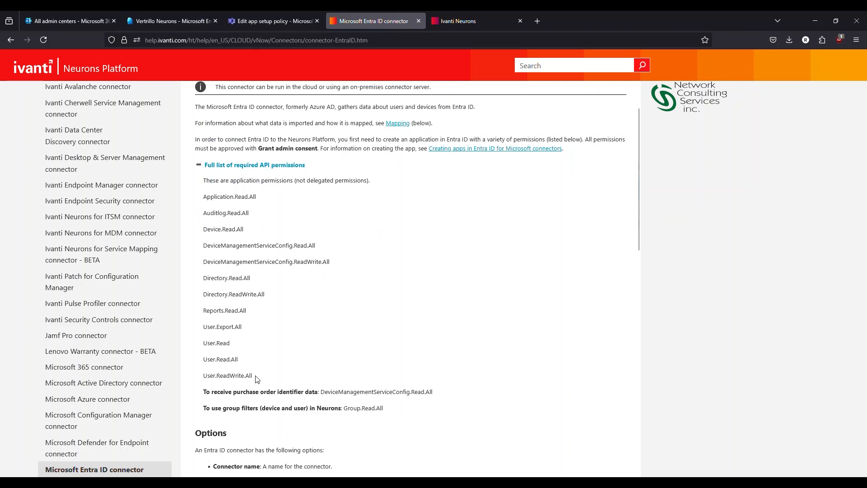
left_click_drag(213, 277, 252, 379)
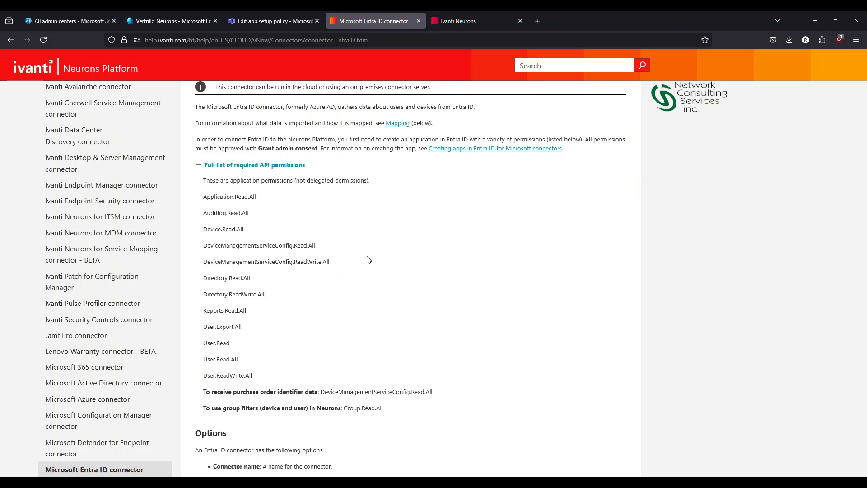
mouse_move(170, 20)
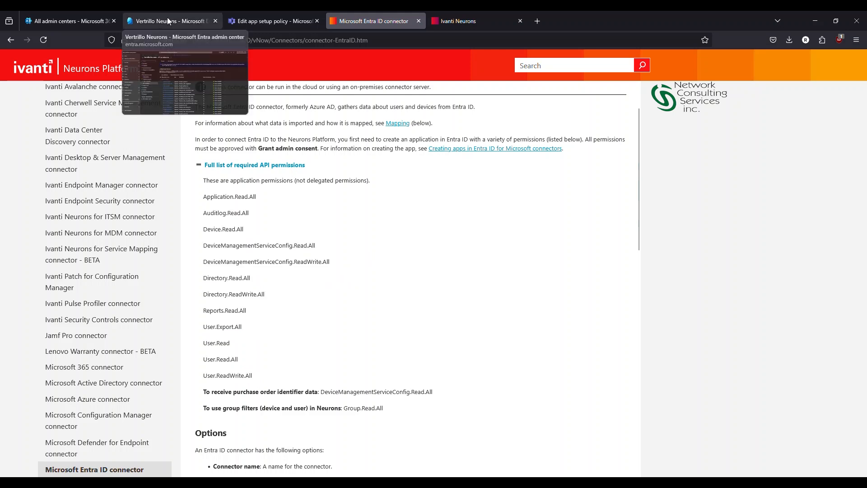
- Review Vertrillo Neurons' 21 granted Microsoft Graph permissions in the Entra admin center
left_click(169, 21)
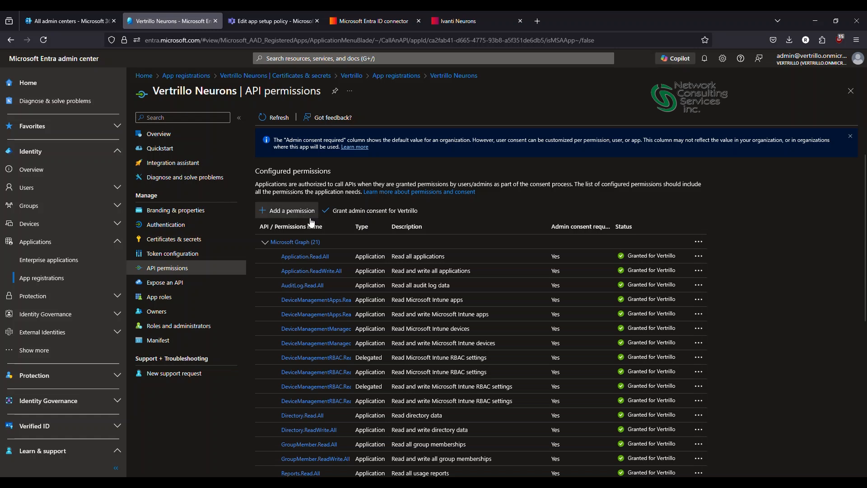
scroll("down", 3)
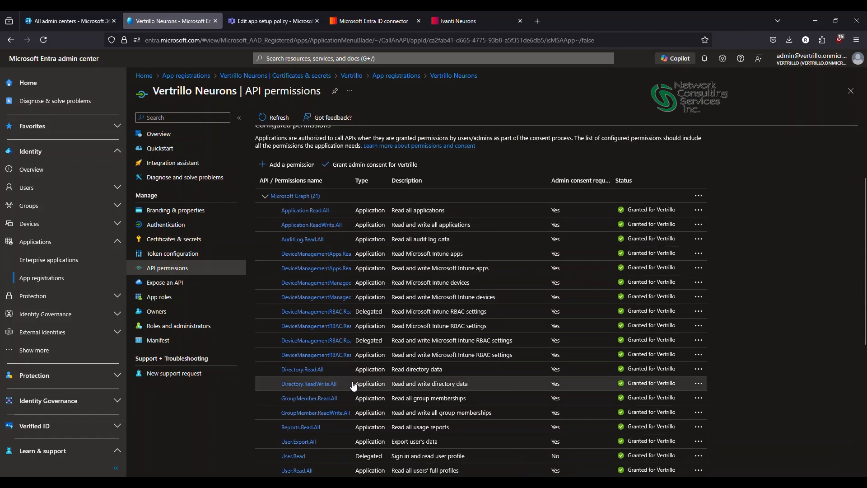
mouse_move(355, 369)
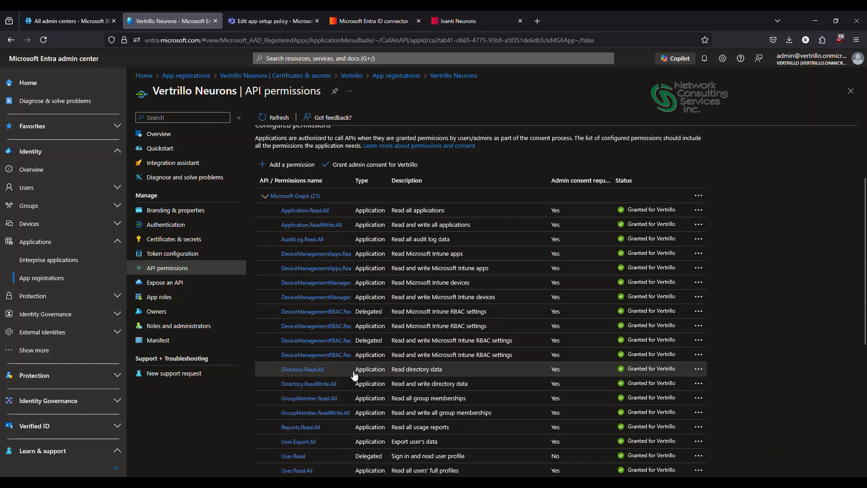
mouse_move(254, 237)
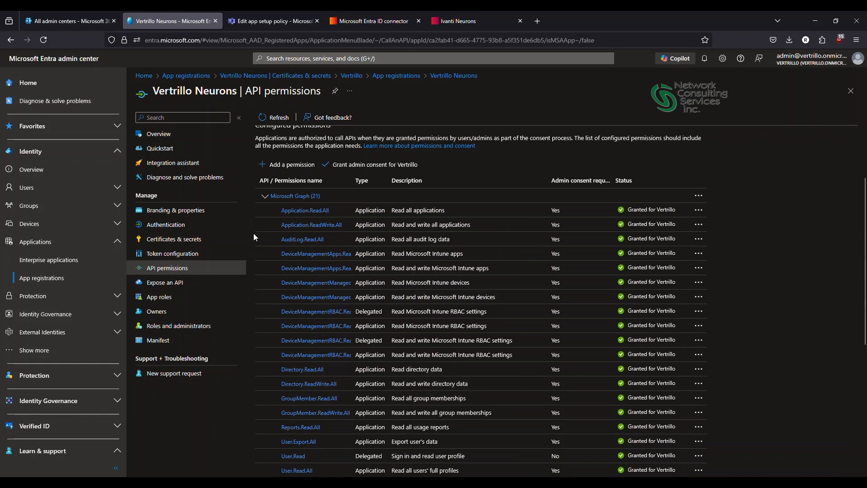
mouse_move(523, 272)
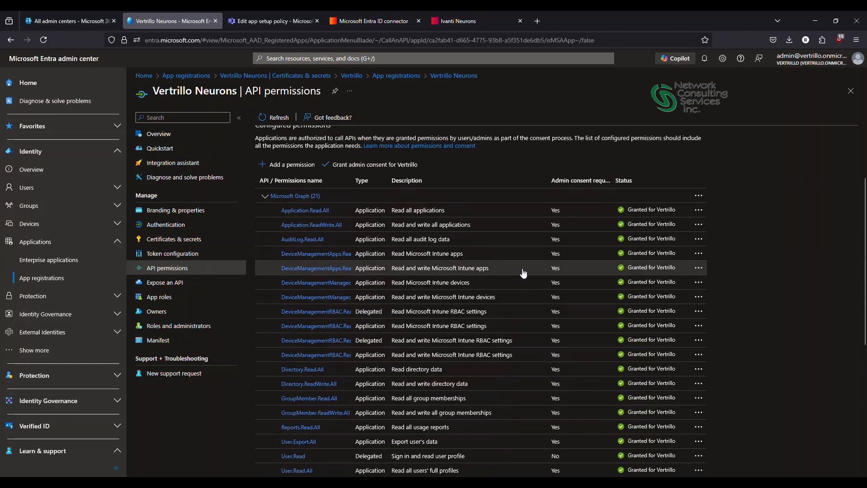
mouse_move(635, 199)
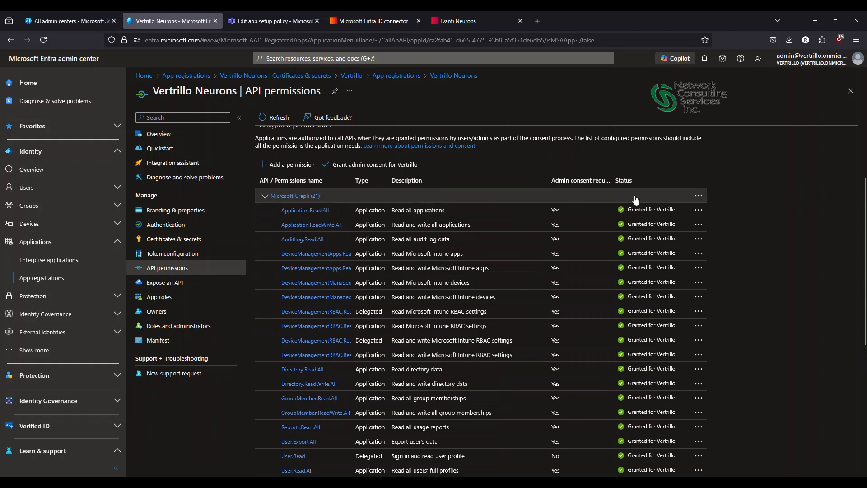
mouse_move(560, 267)
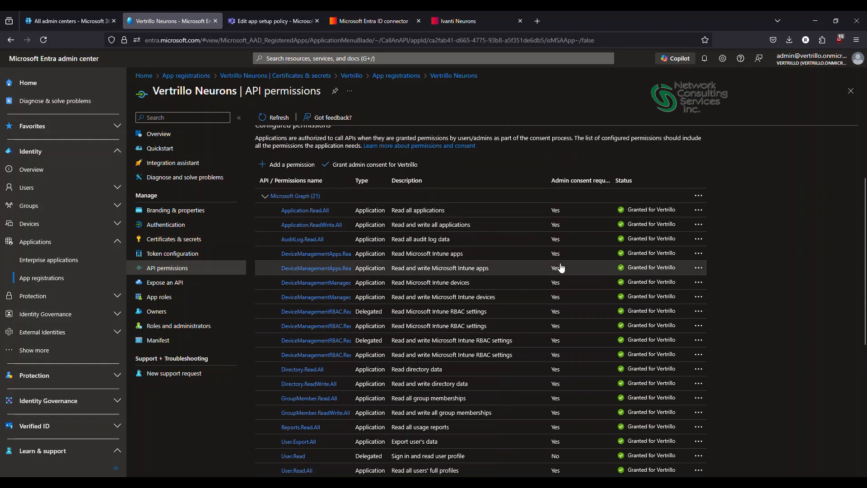
scroll("down", 3)
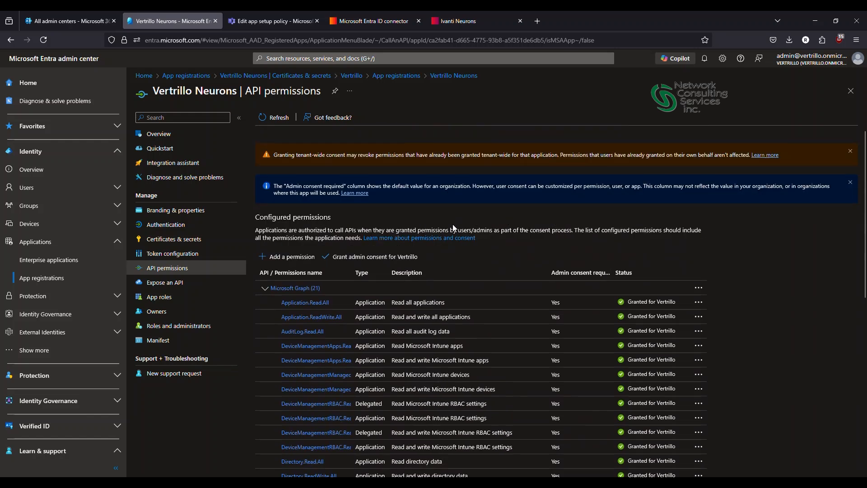
mouse_move(172, 254)
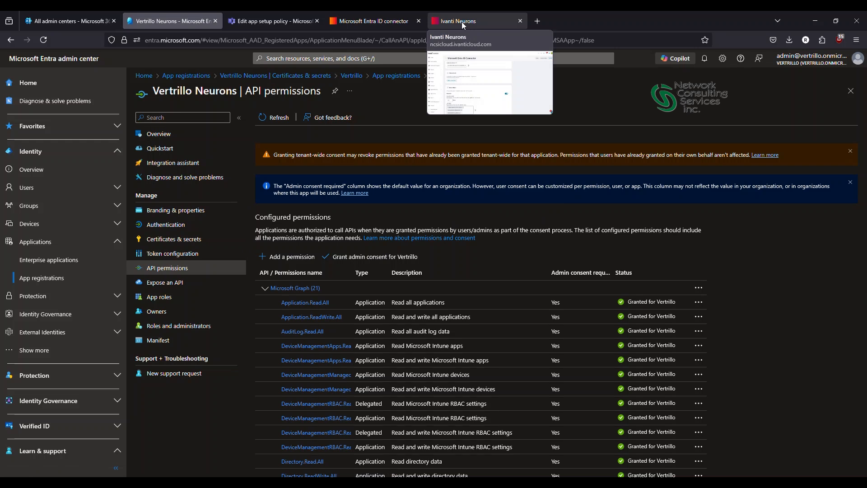
mouse_move(457, 20)
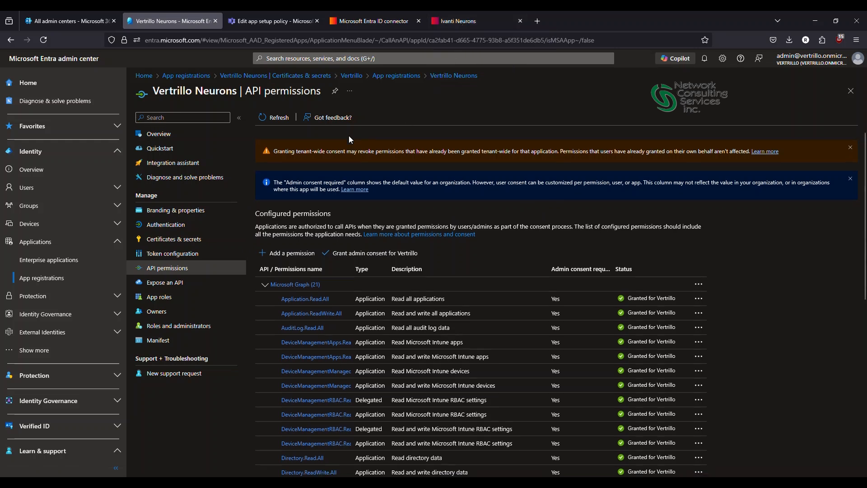
left_click(850, 150)
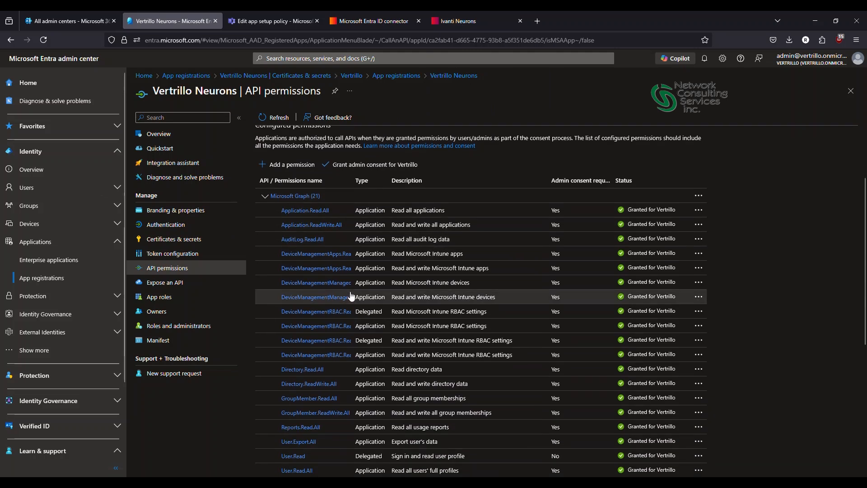
left_click(66, 21)
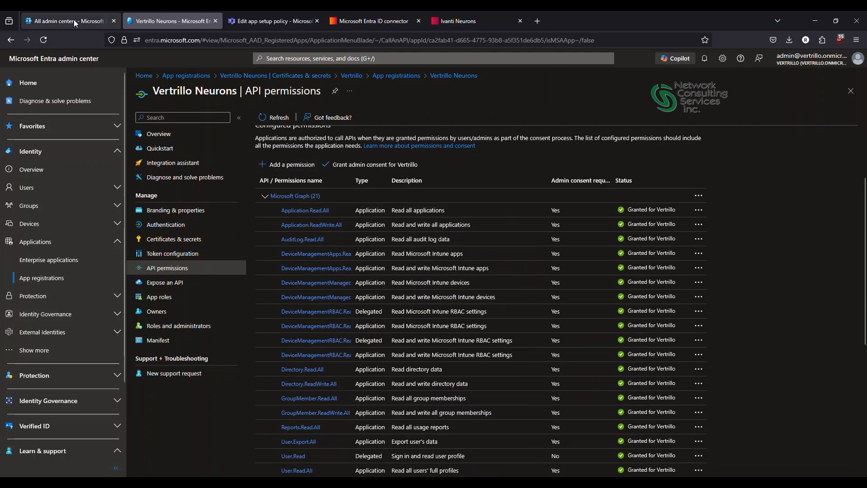
- In the Teams admin center, open Teams apps > Manage apps
left_click(66, 20)
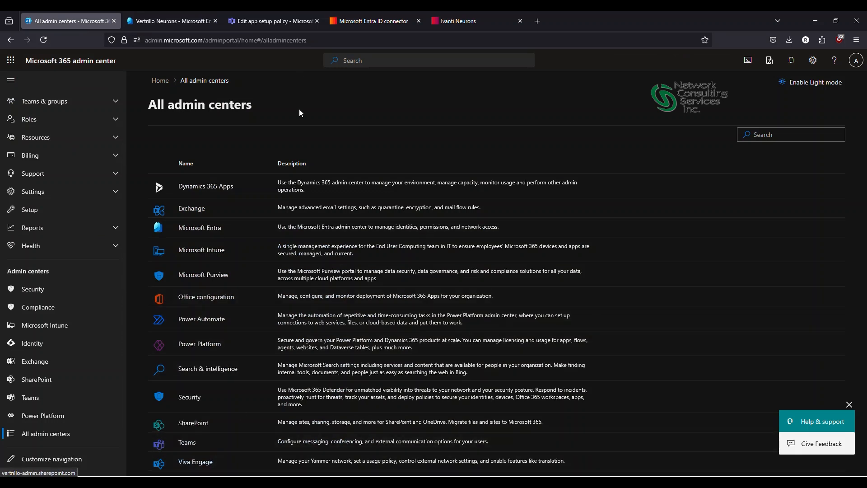
left_click(271, 21)
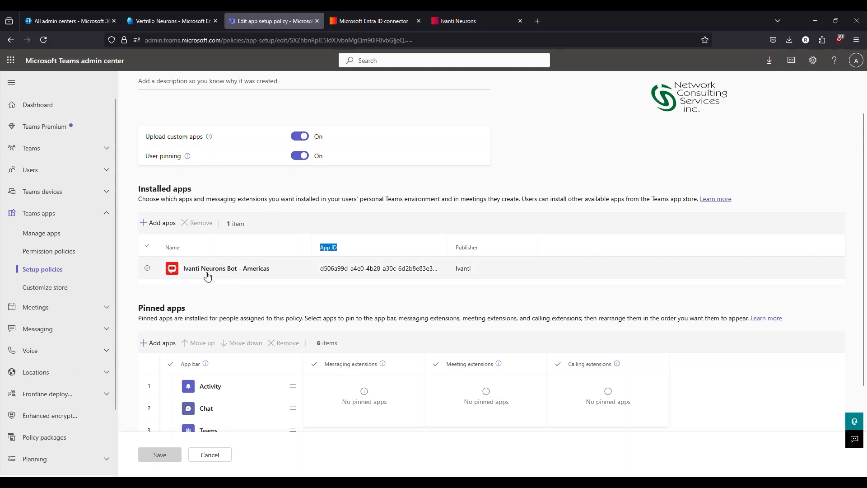
mouse_move(199, 279)
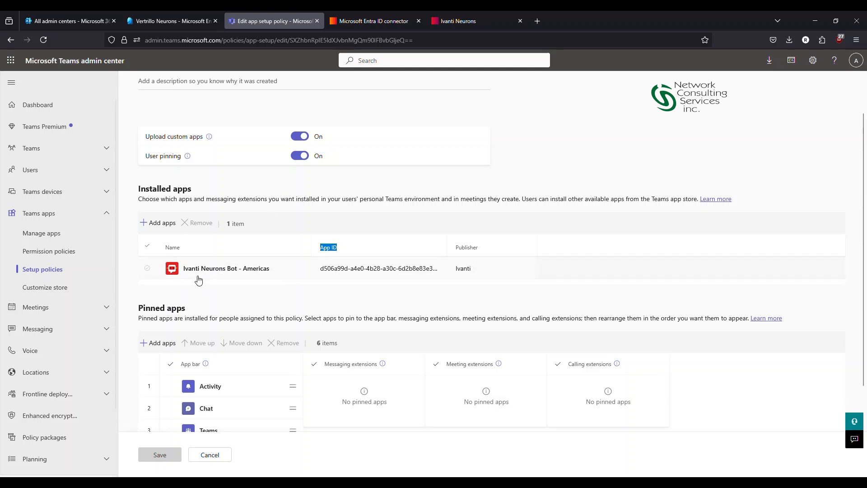
mouse_move(96, 204)
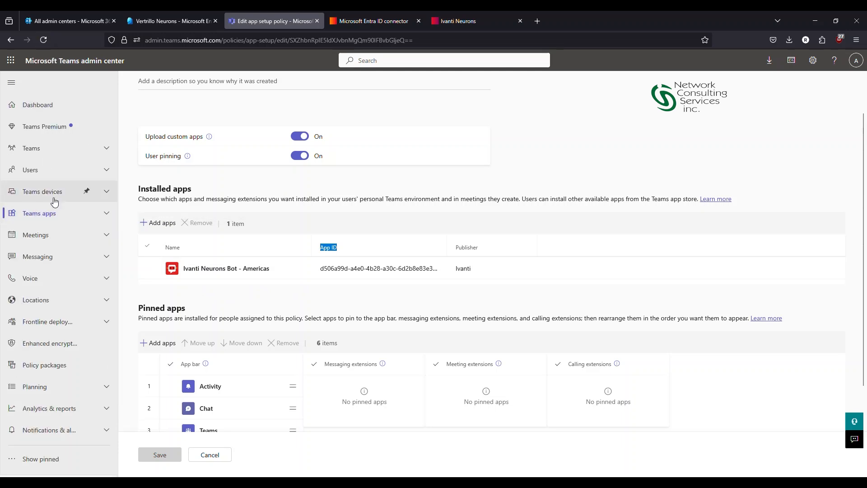
mouse_move(109, 220)
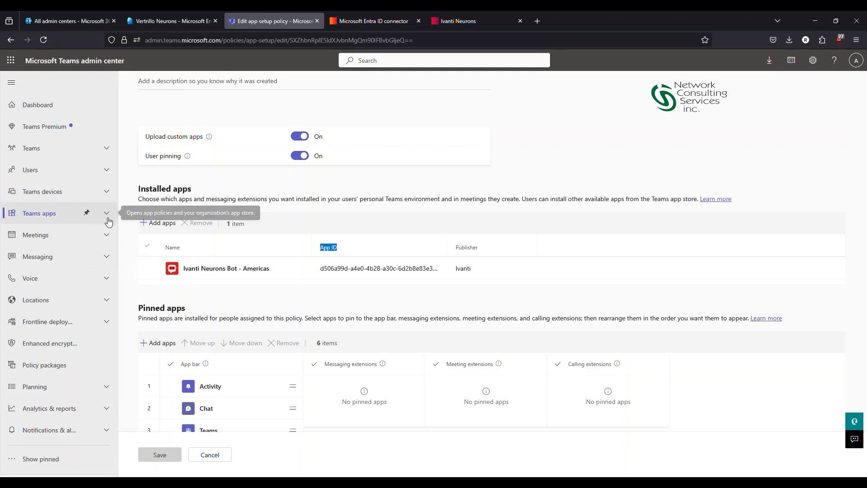
left_click(40, 213)
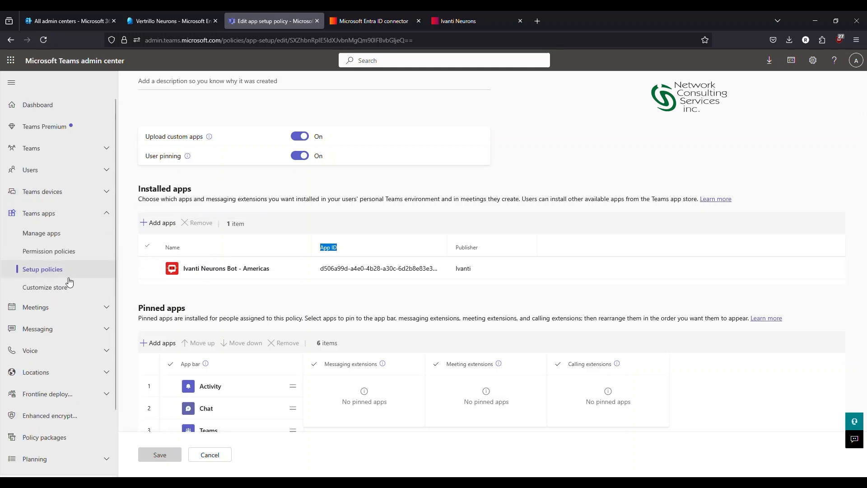
left_click(41, 233)
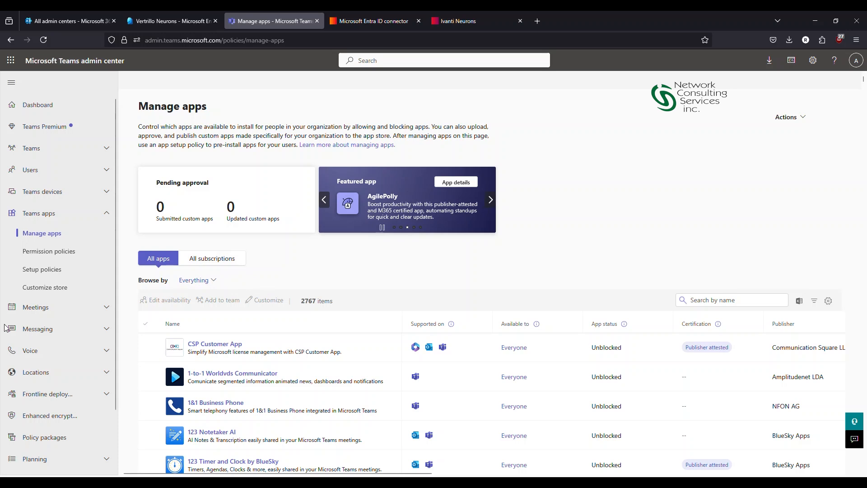
- Start a new app setup policy and add Ivanti Neurons Bot - Americas as an installed app
left_click(42, 268)
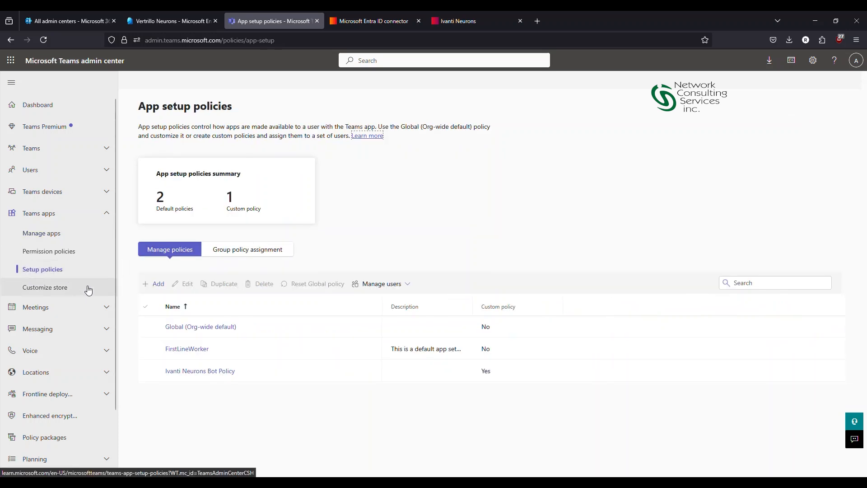
left_click(154, 284)
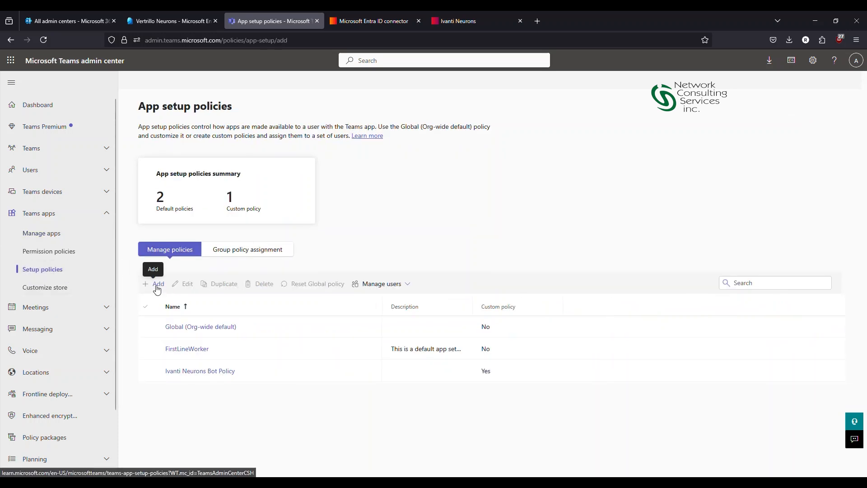
left_click(157, 284)
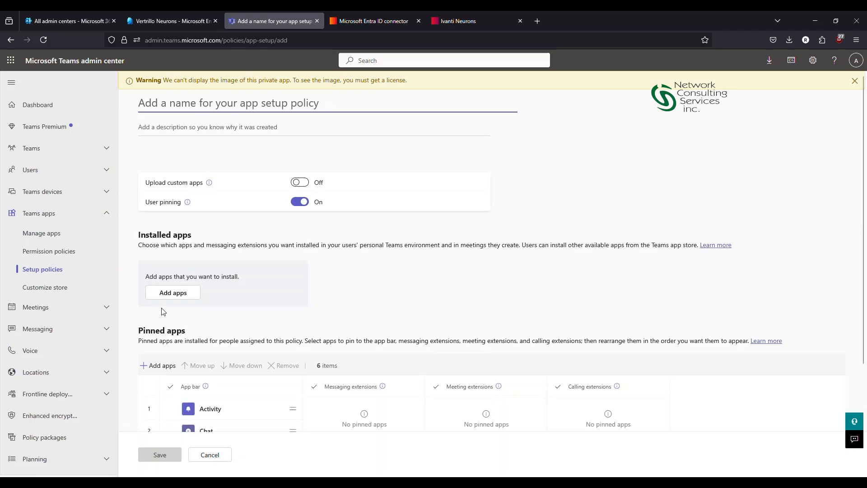
left_click(172, 293)
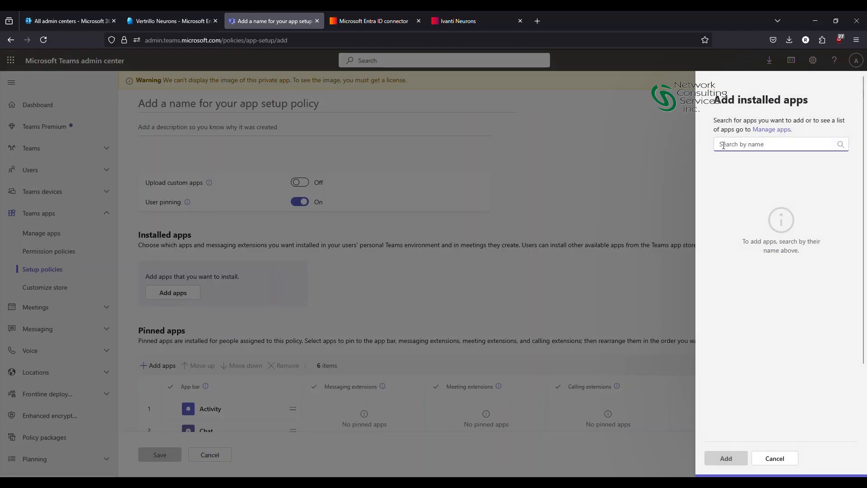
type("ivanti")
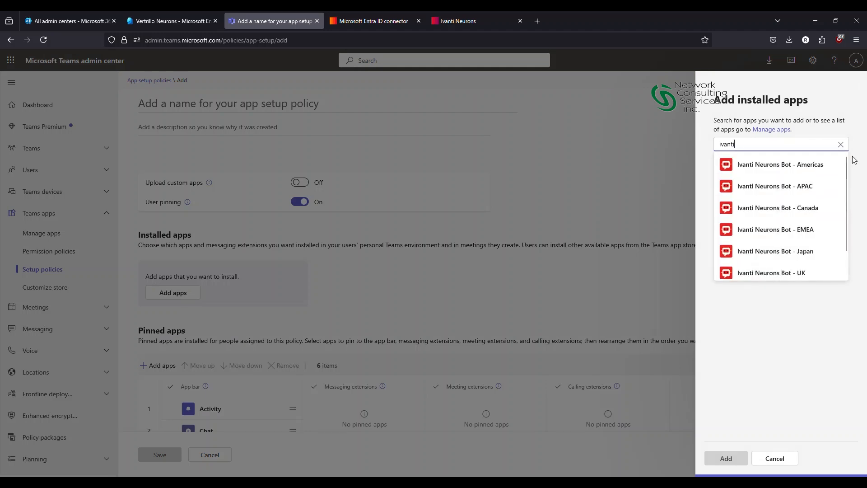
mouse_move(780, 251)
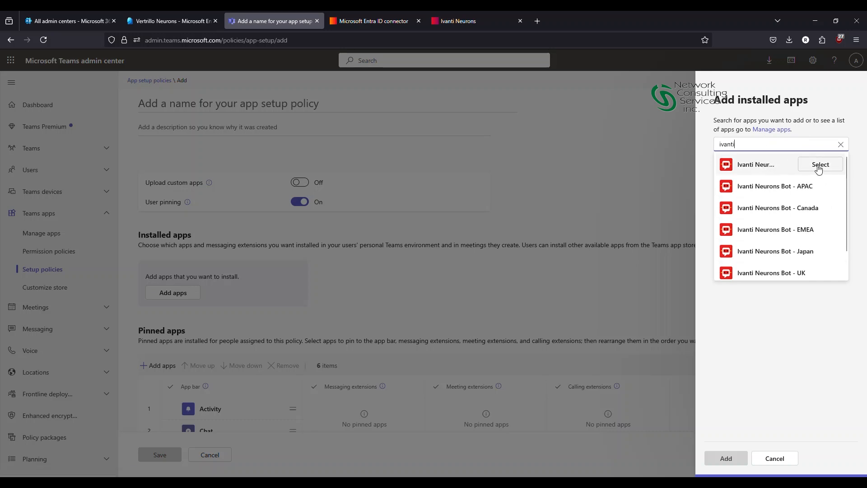
left_click(820, 164)
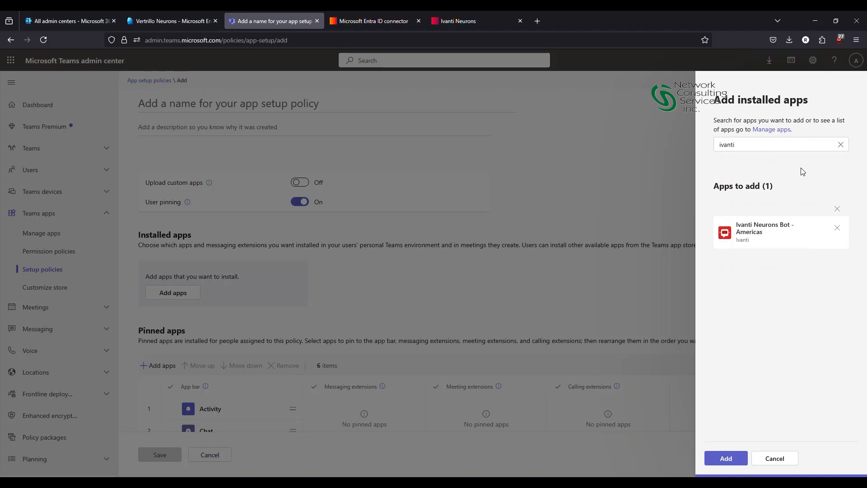
mouse_move(726, 458)
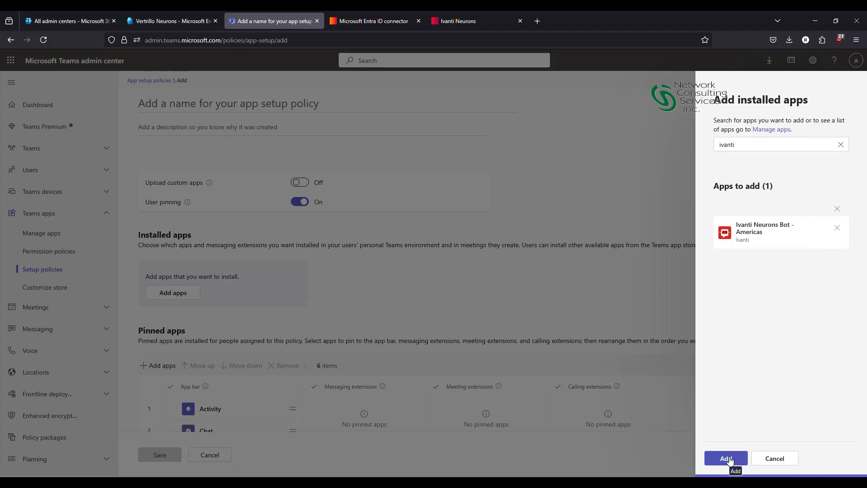
mouse_move(712, 396)
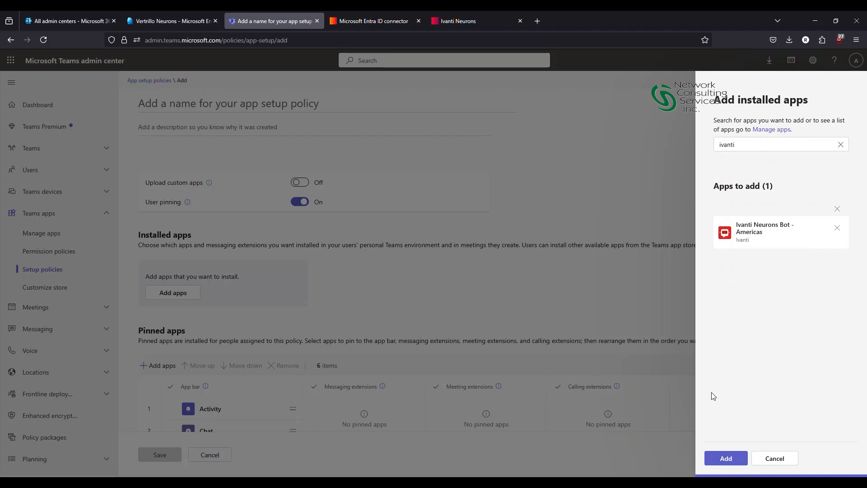
mouse_move(674, 170)
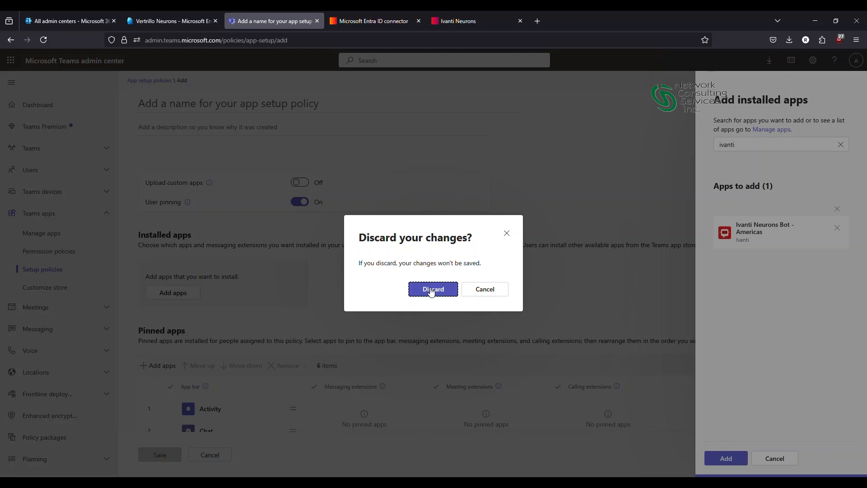
- Discard the queued app addition and switch to the Ivanti Neurons tab
left_click(433, 288)
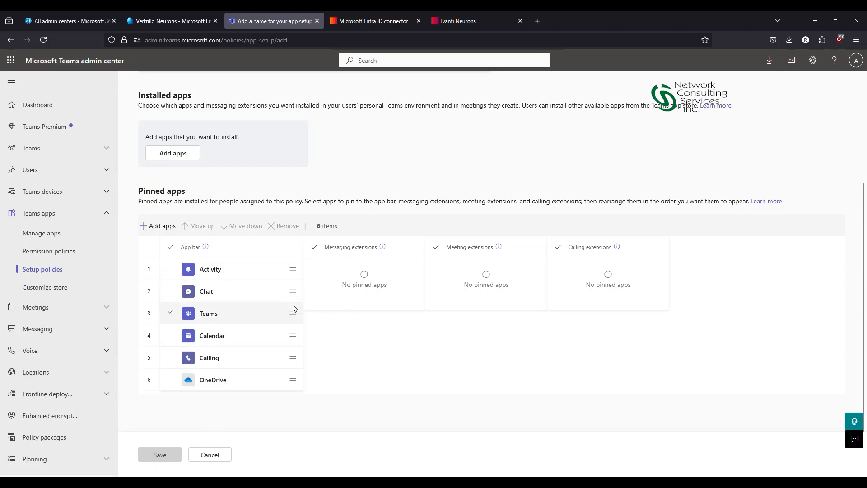
mouse_move(345, 308)
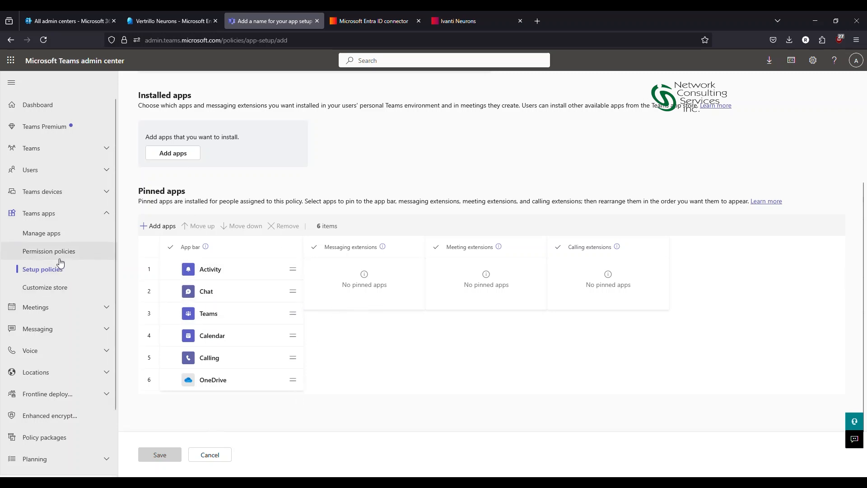
mouse_move(257, 236)
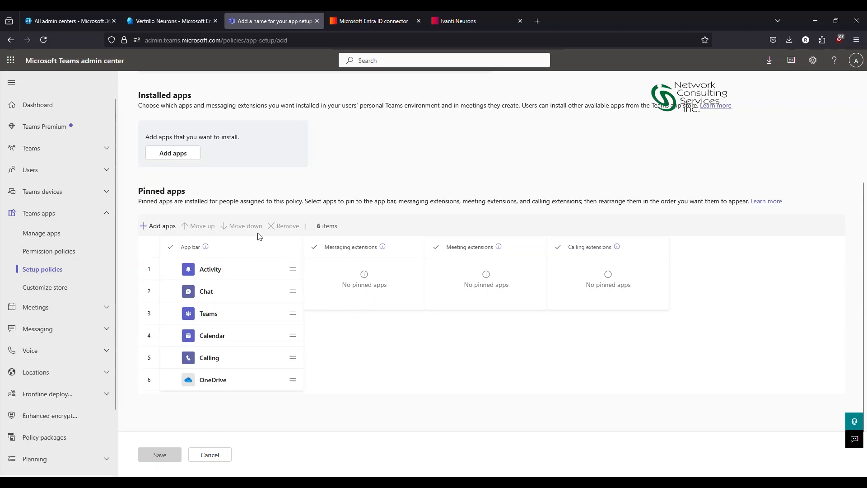
left_click(476, 21)
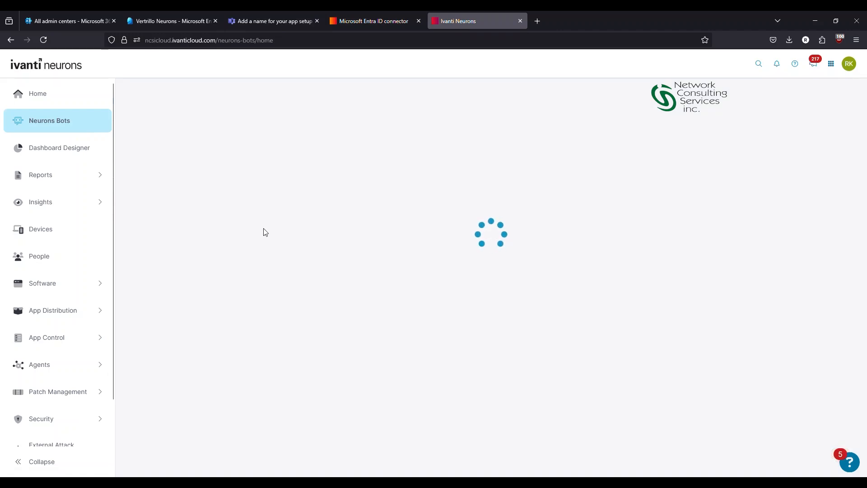
mouse_move(231, 228)
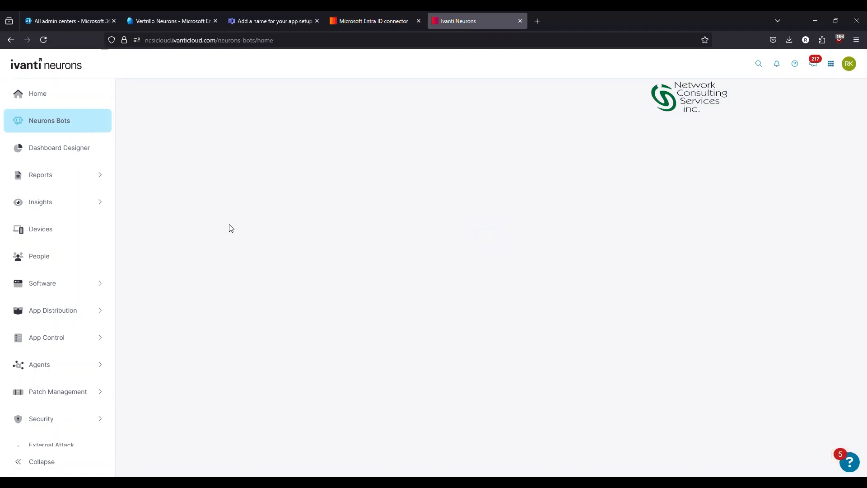
- Open the RK - Teams Message bot from the General Bots list
left_click(49, 120)
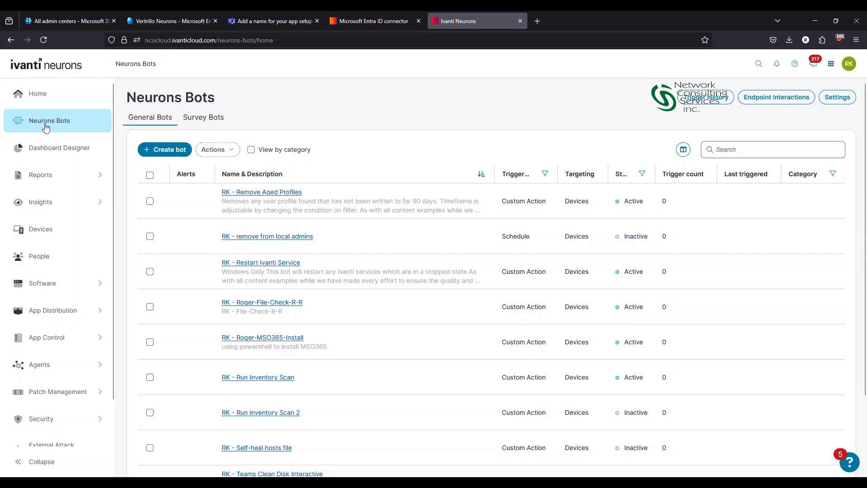
scroll("down", 3)
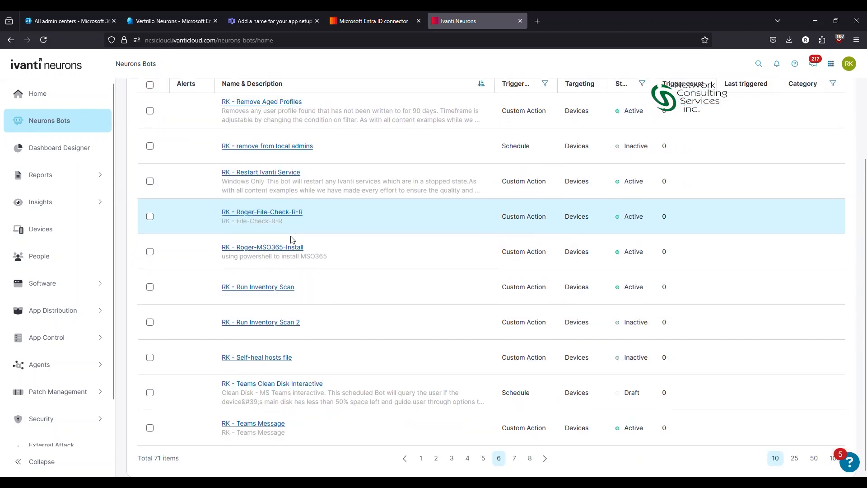
left_click(262, 211)
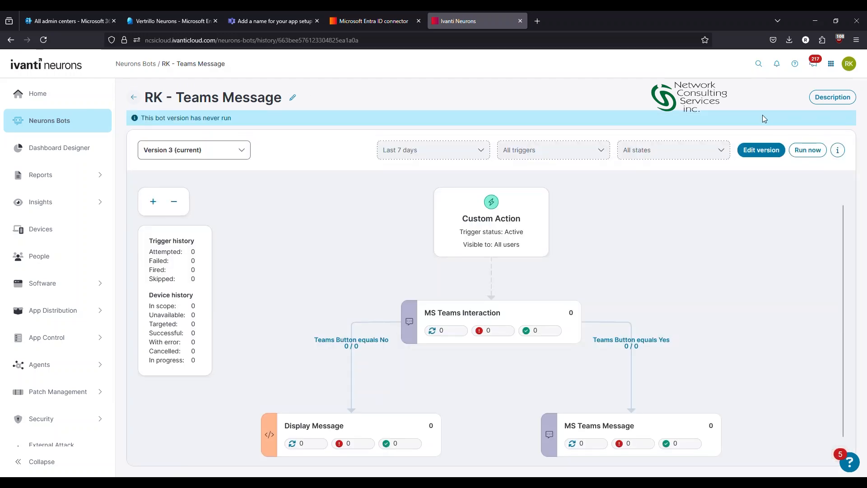
- Edit the bot version and scroll through the MS Teams stage settings
left_click(761, 150)
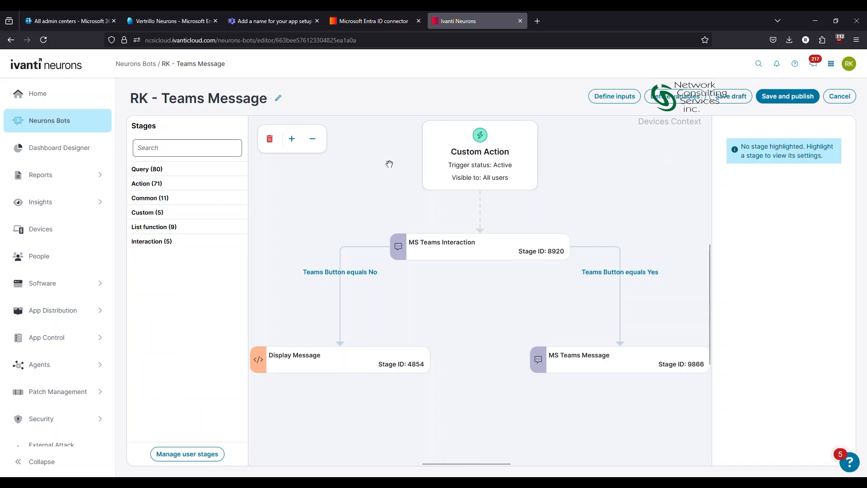
mouse_move(505, 157)
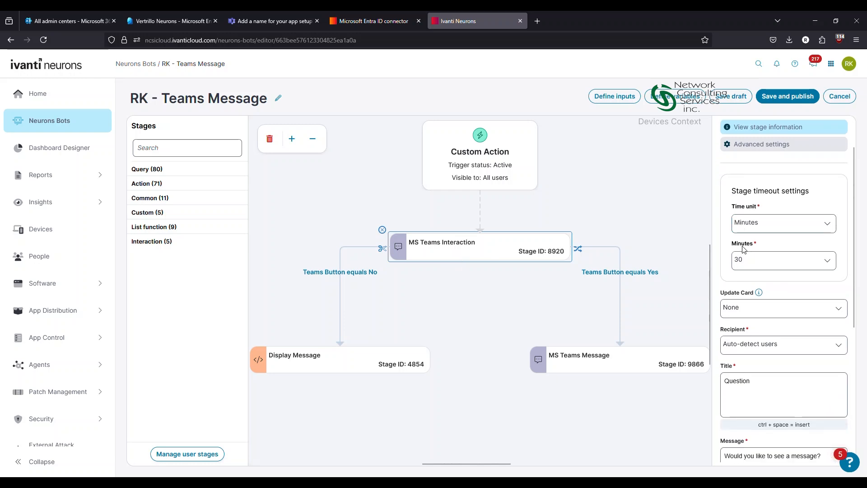
scroll("down", 3)
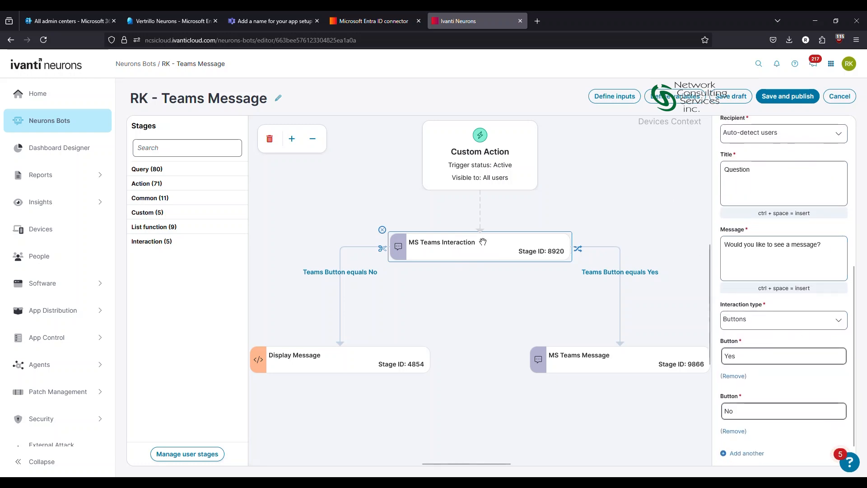
mouse_move(619, 252)
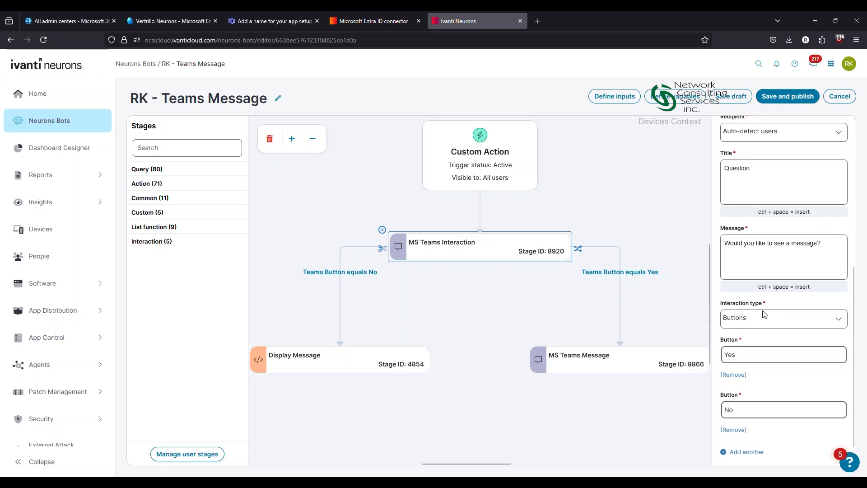
scroll("down", 3)
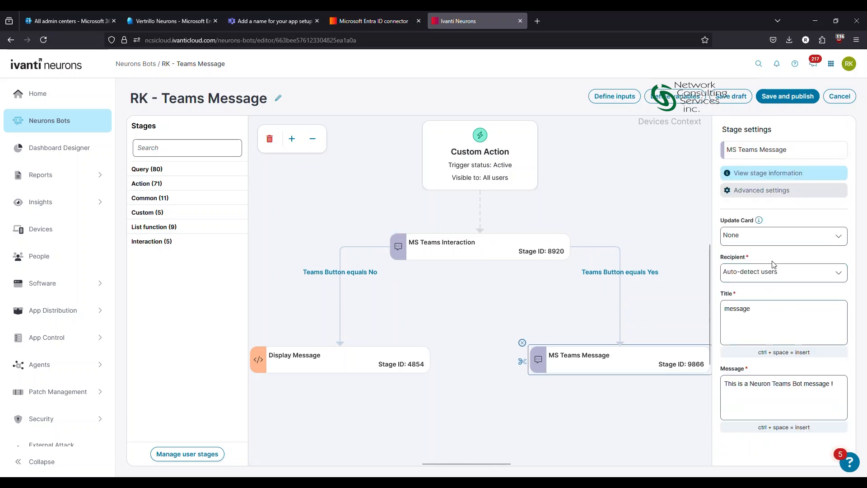
mouse_move(626, 445)
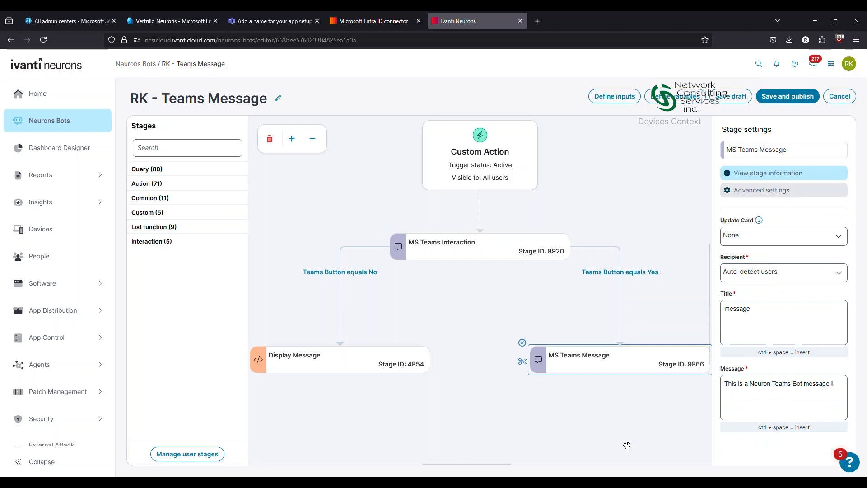
mouse_move(555, 360)
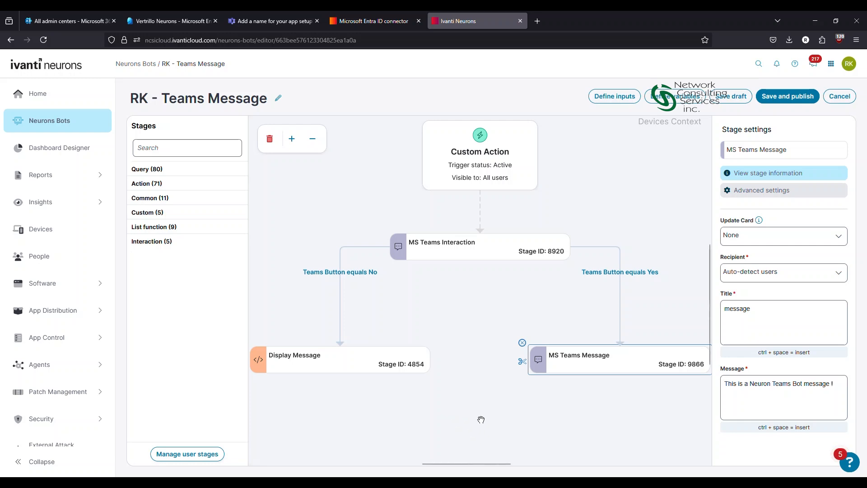
mouse_move(440, 440)
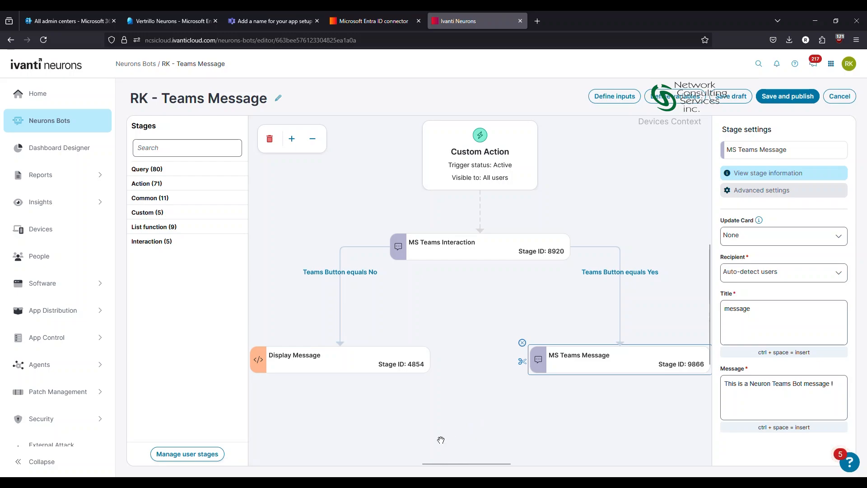